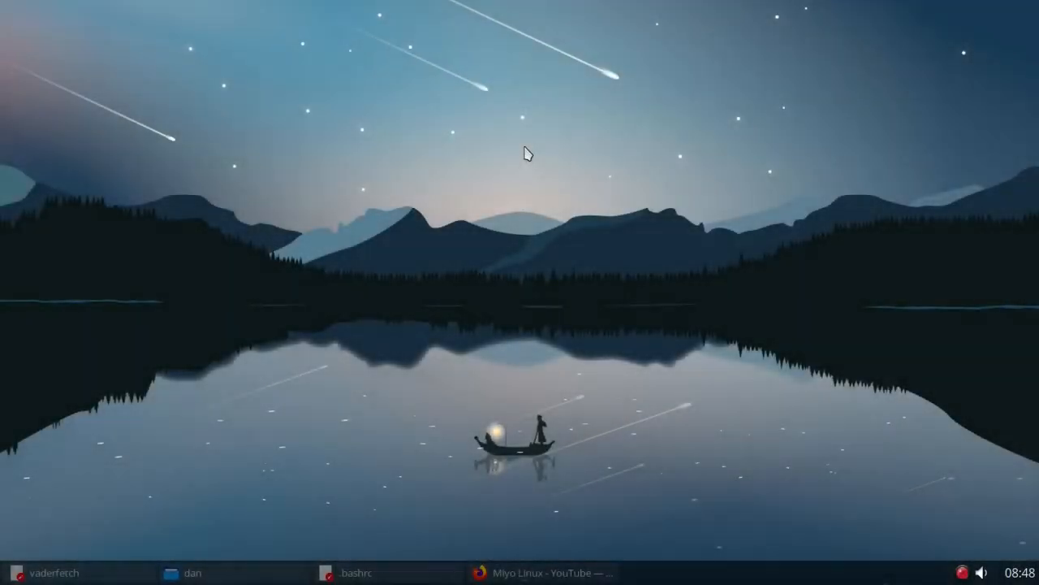
{"action": "mouse_move", "coordinate": [621, 284]}
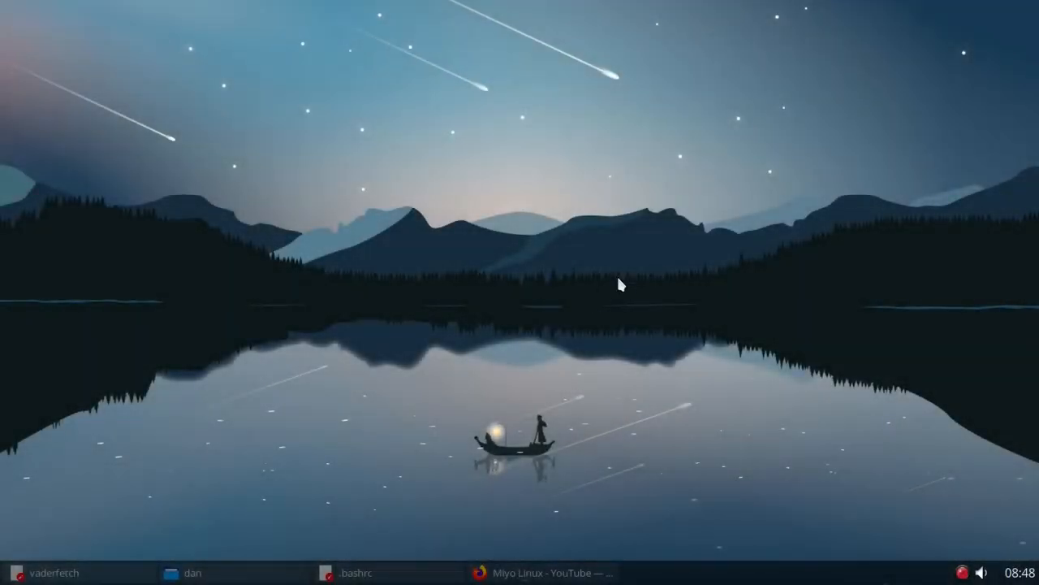
{"action": "mouse_move", "coordinate": [674, 237]}
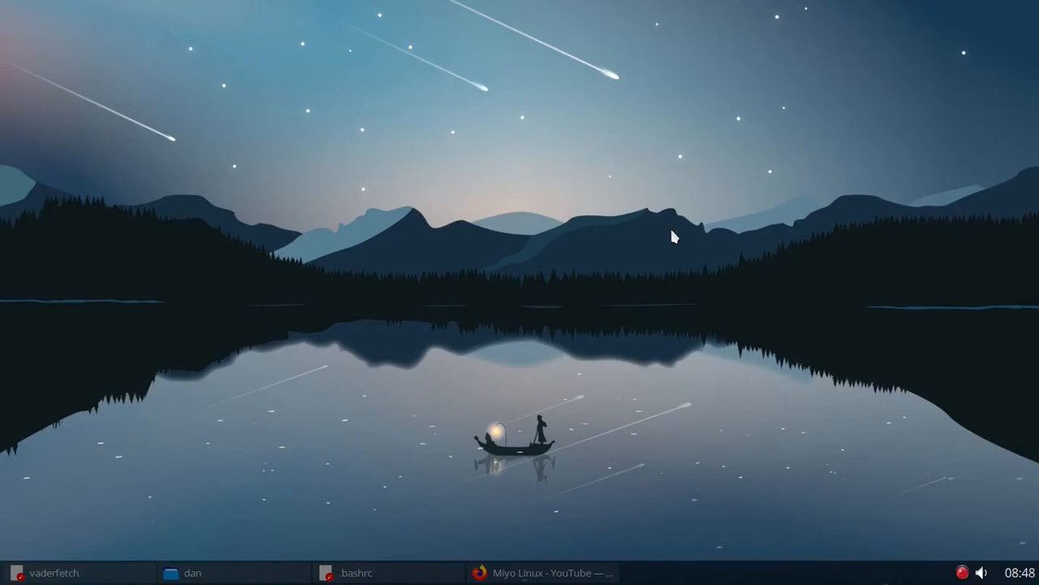
{"action": "mouse_move", "coordinate": [871, 284]}
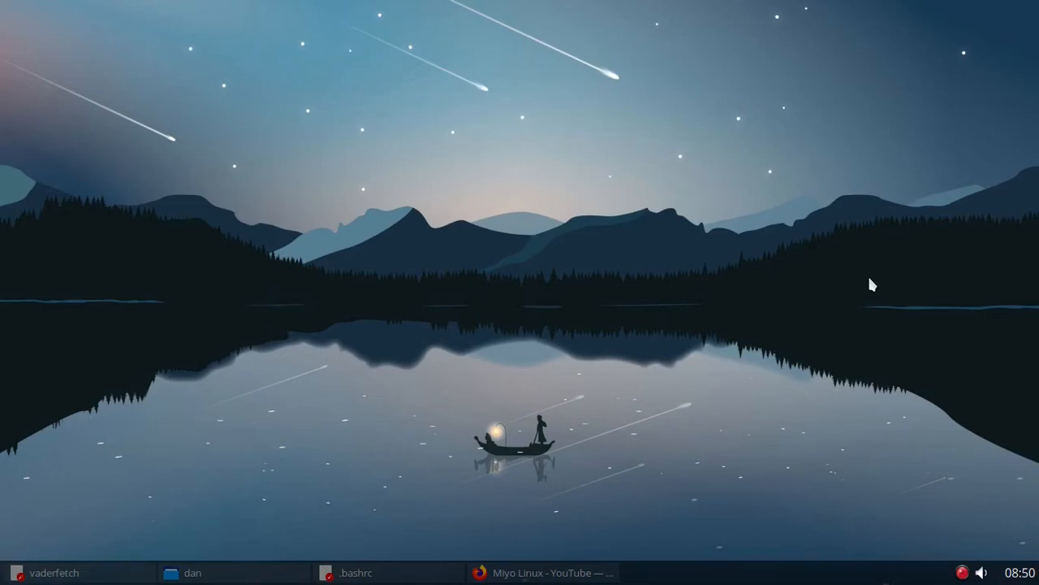
{"action": "mouse_move", "coordinate": [348, 162]}
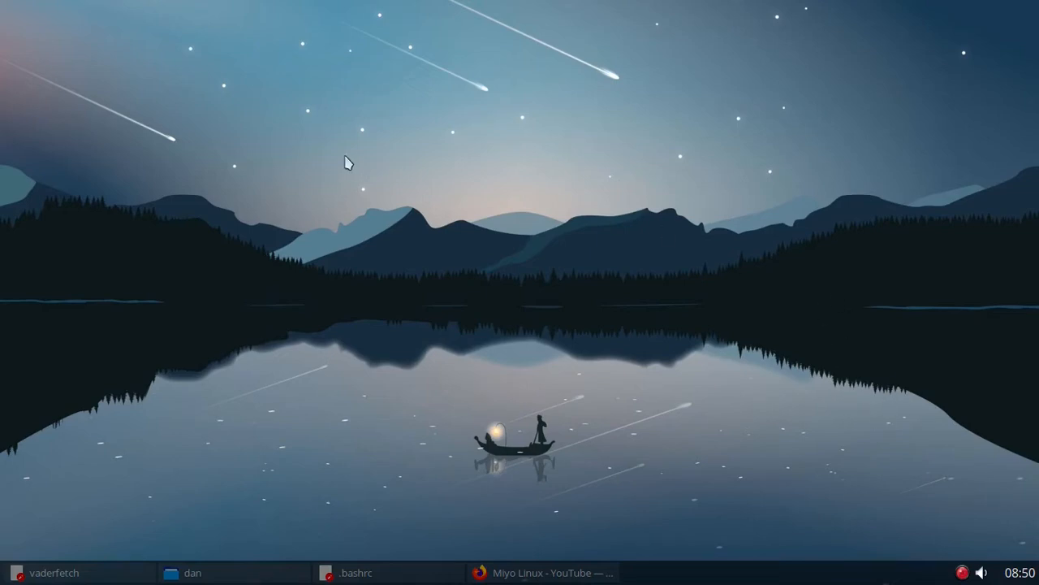
Step: Try launching a terminal from the desktop menu, then bring the vaderfetch script window forward
{"action": "right_click", "coordinate": [344, 163]}
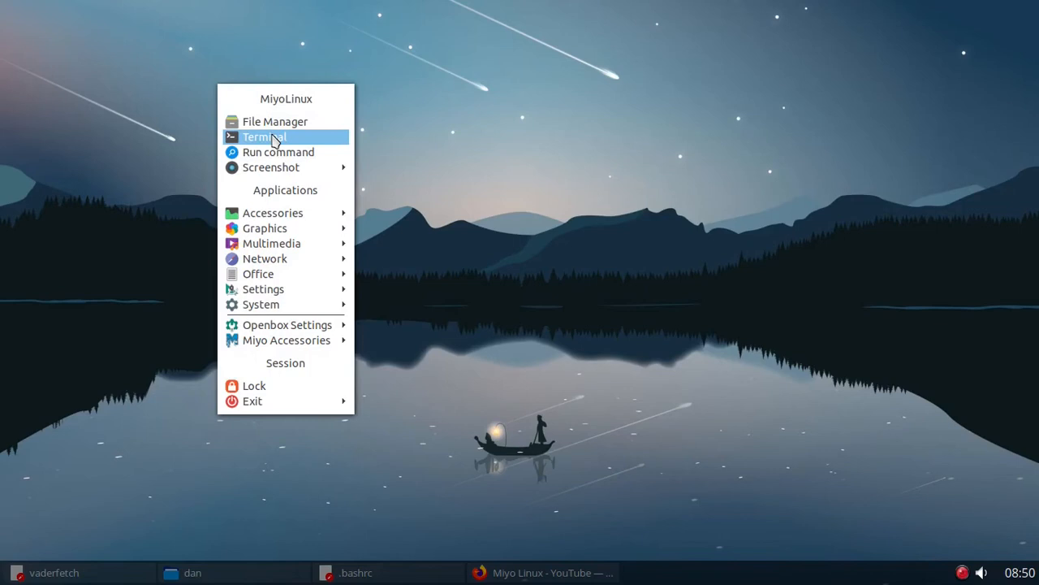
{"action": "mouse_move", "coordinate": [268, 138]}
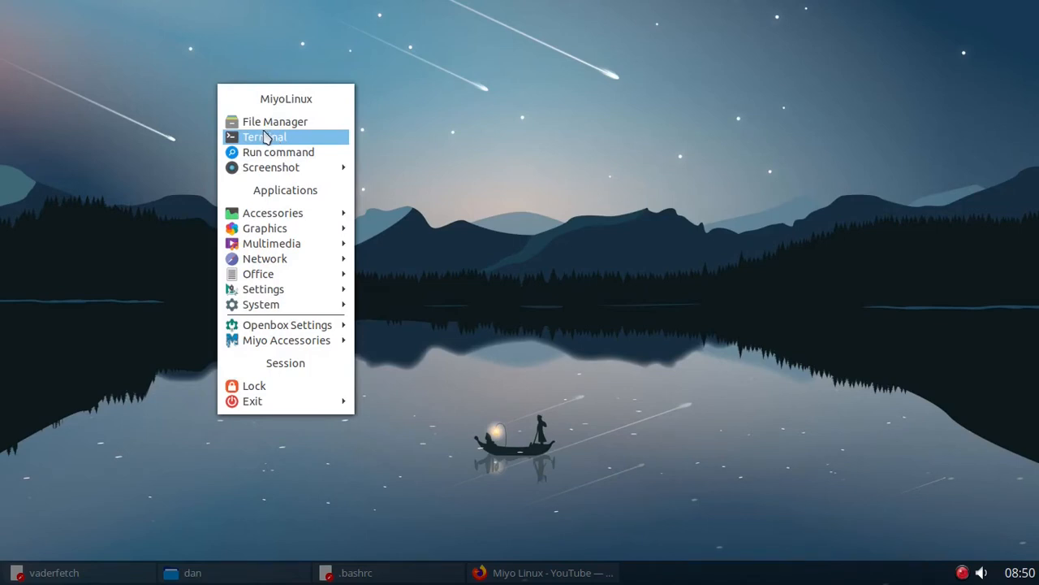
{"action": "left_click", "coordinate": [264, 136]}
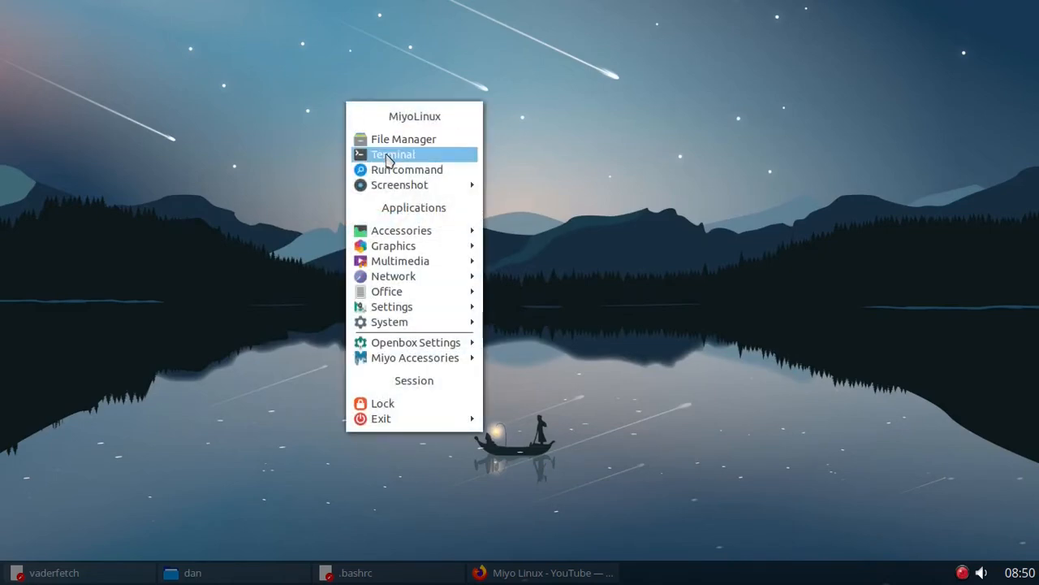
{"action": "left_click", "coordinate": [393, 154]}
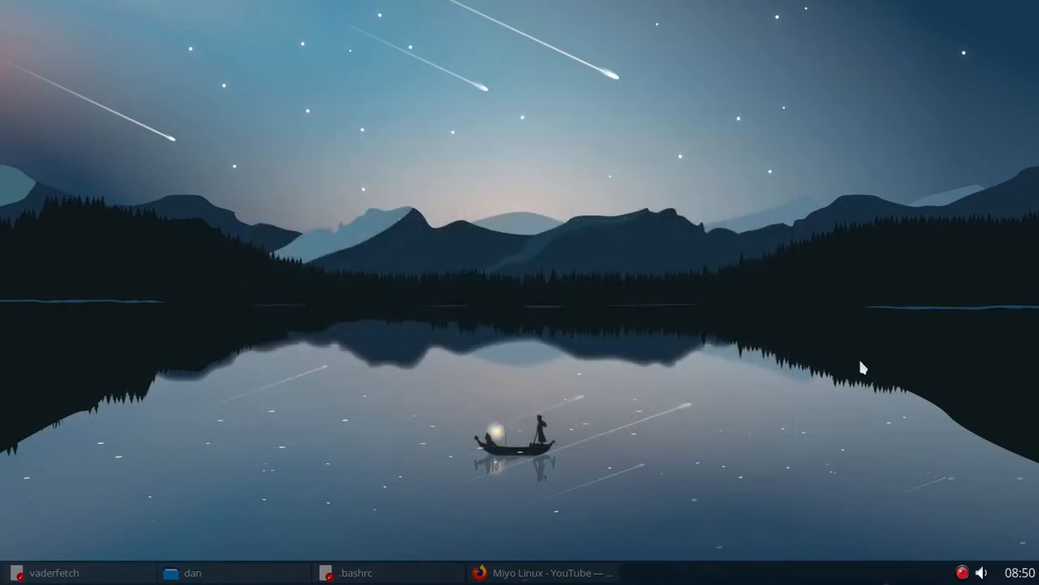
{"action": "mouse_move", "coordinate": [159, 494]}
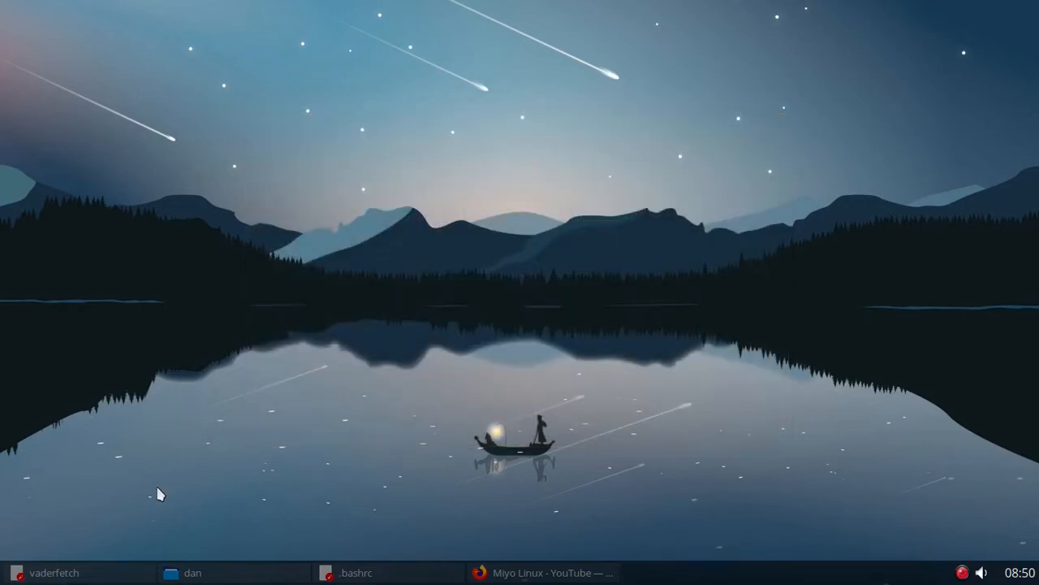
{"action": "left_click", "coordinate": [56, 572]}
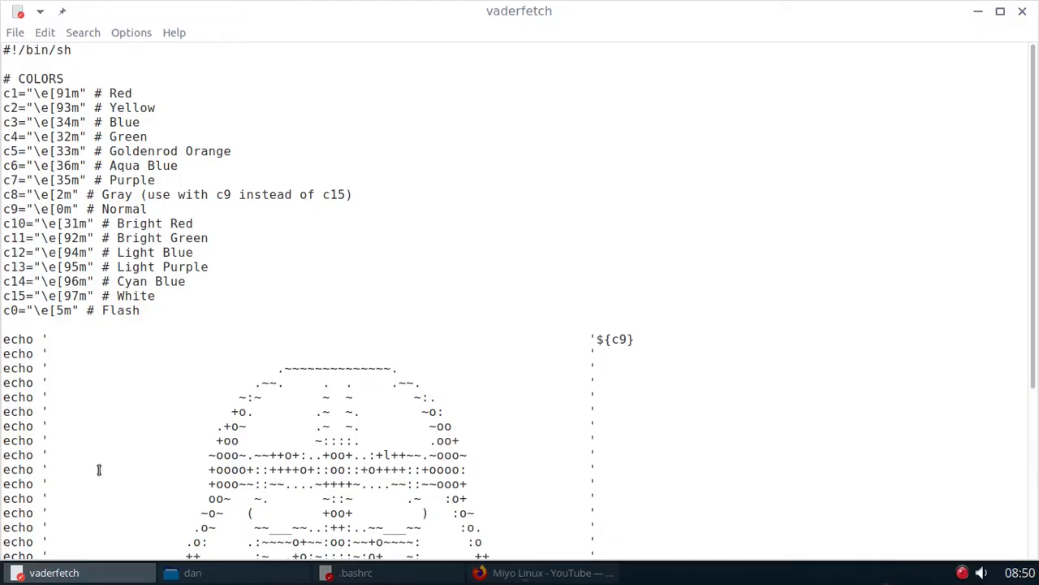
{"action": "mouse_move", "coordinate": [215, 115]}
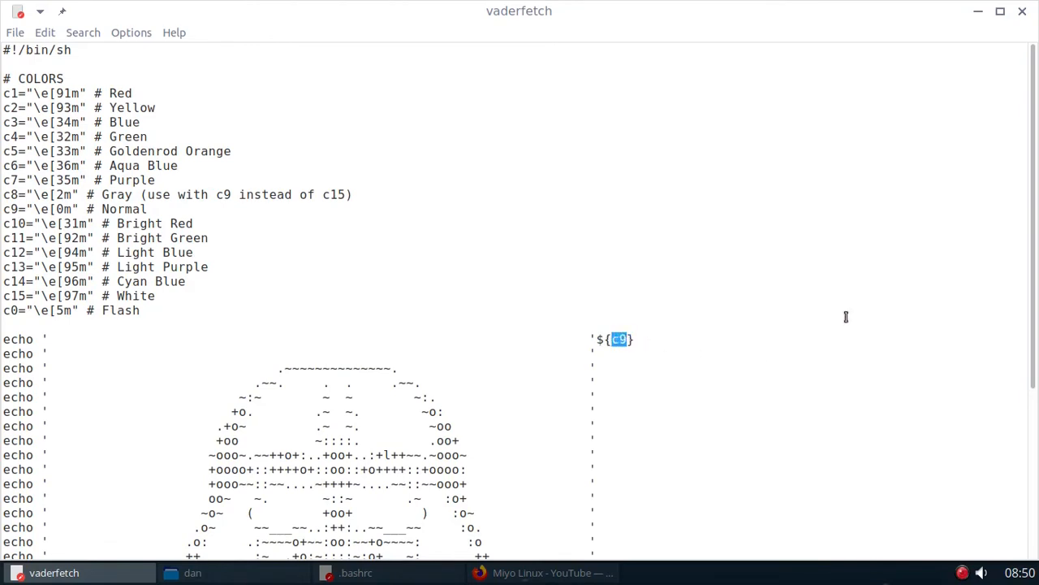
{"action": "mouse_move", "coordinate": [854, 317]}
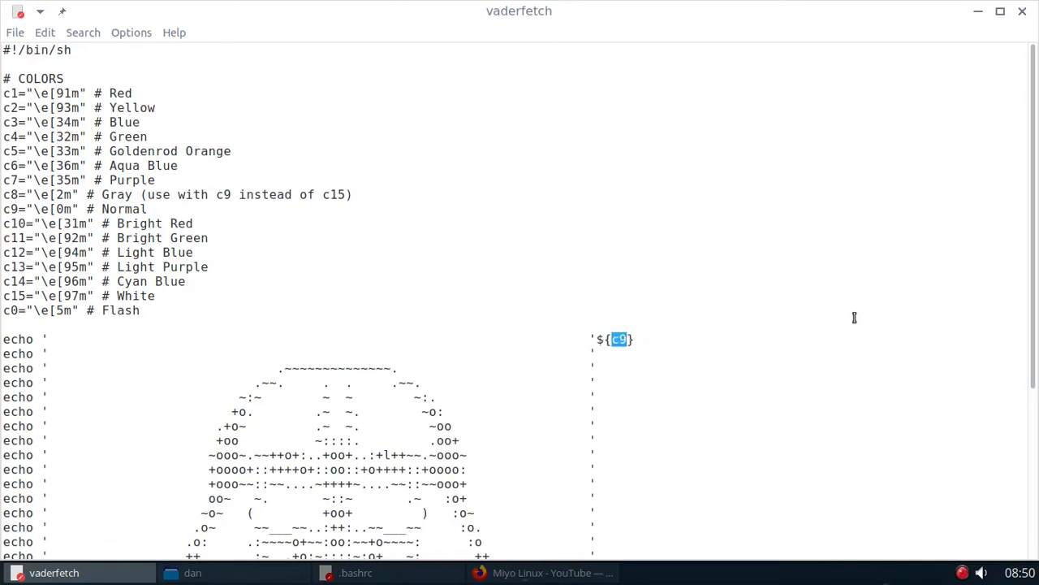
Step: Set Leafpad's font to Monospace 12 point
{"action": "scroll", "scroll_direction": "down", "scroll_amount": 3}
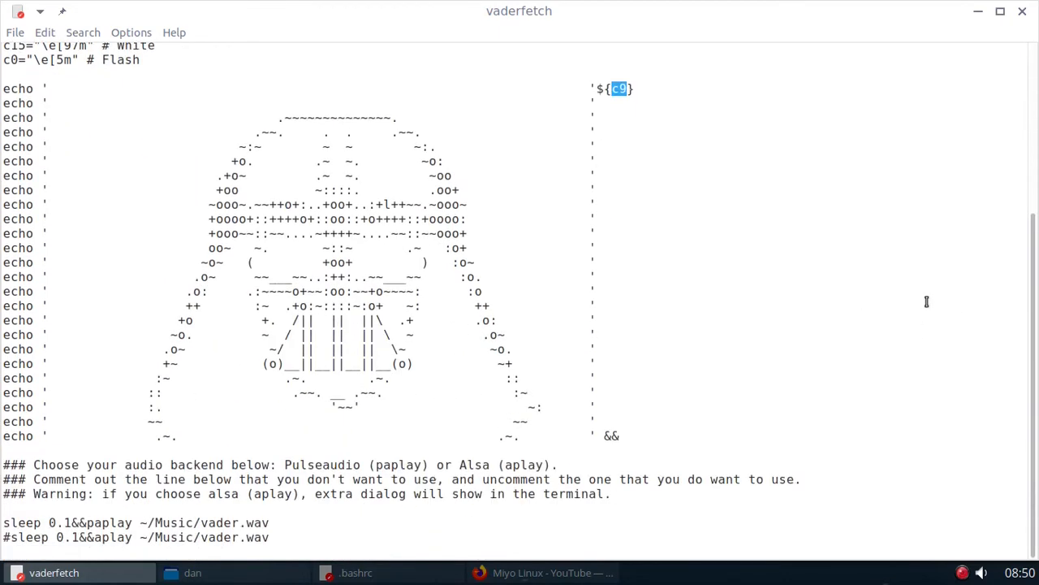
{"action": "mouse_move", "coordinate": [926, 294]}
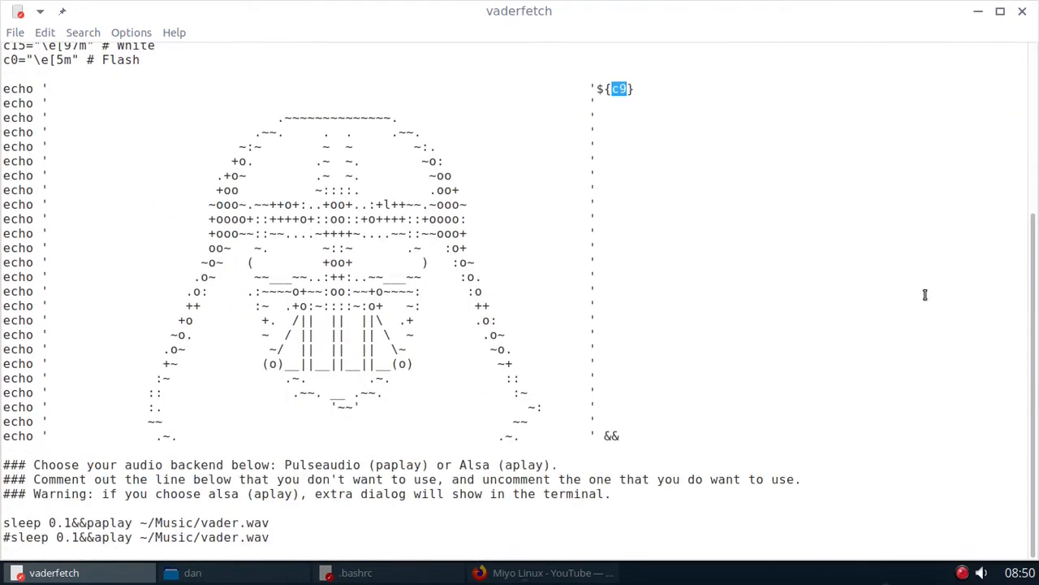
{"action": "left_click", "coordinate": [130, 33]}
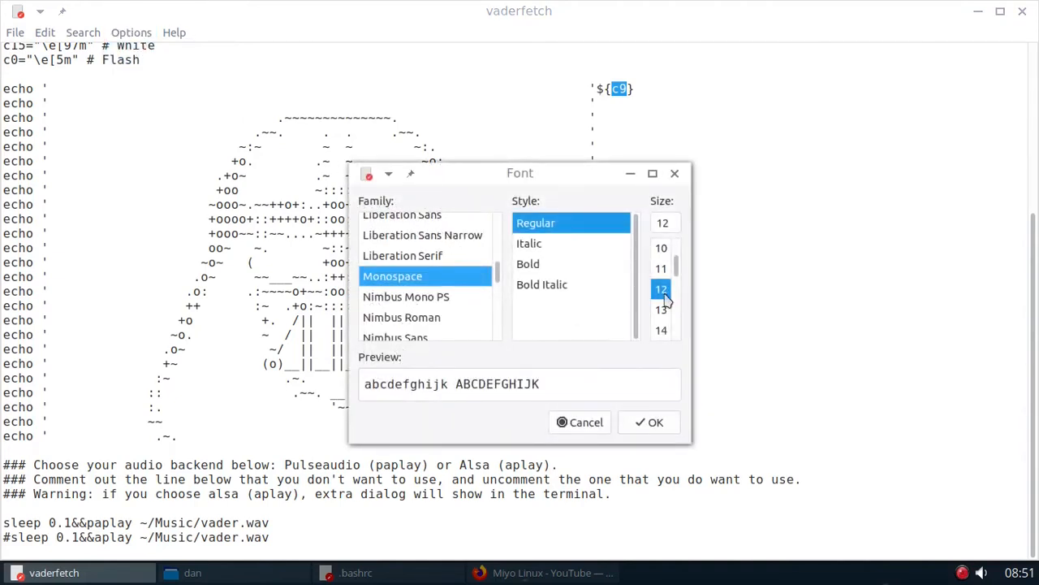
{"action": "left_click", "coordinate": [661, 289]}
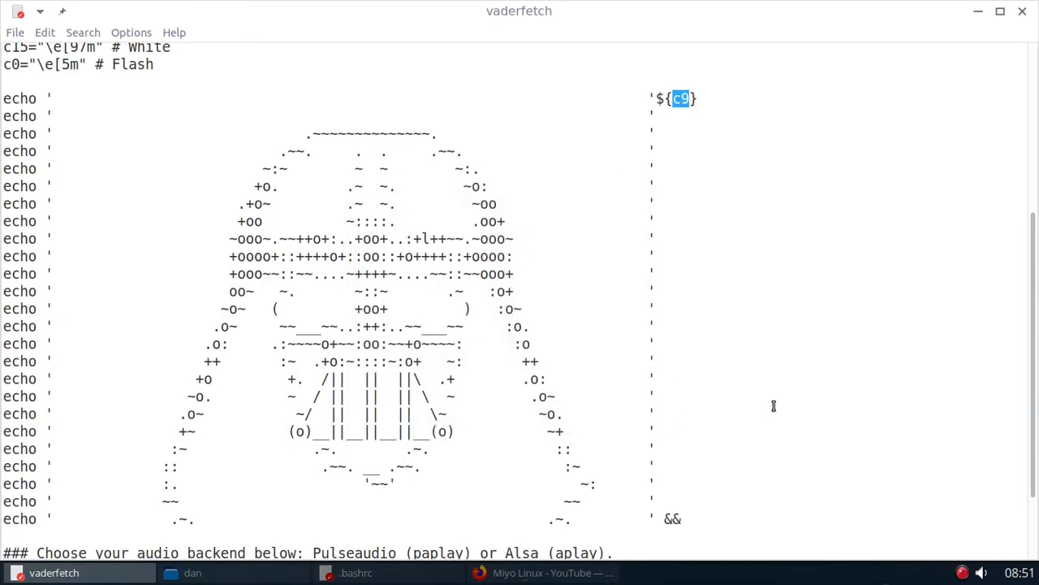
{"action": "scroll", "scroll_direction": "down", "scroll_amount": 3}
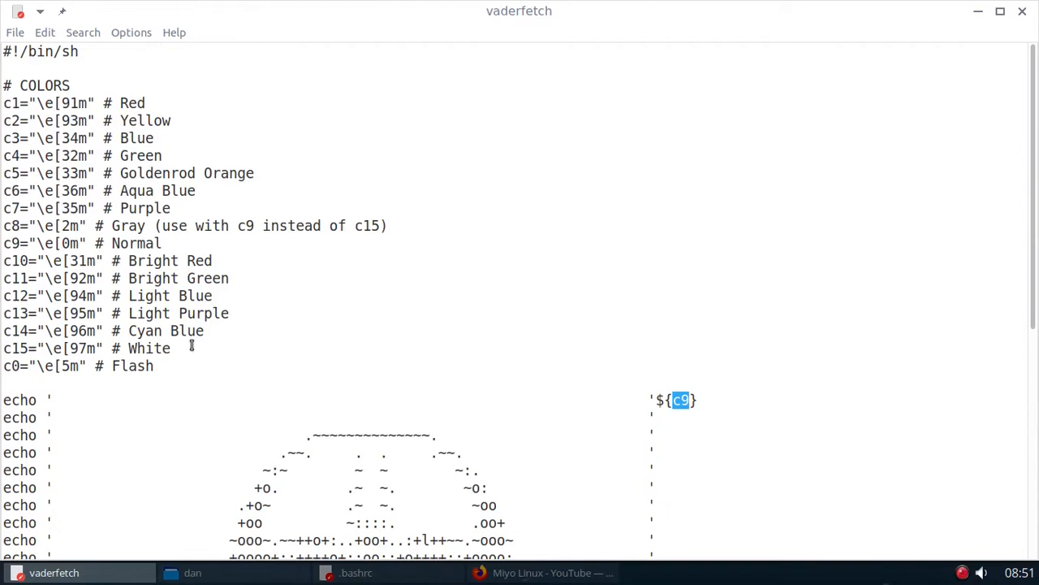
{"action": "double_click", "coordinate": [133, 365]}
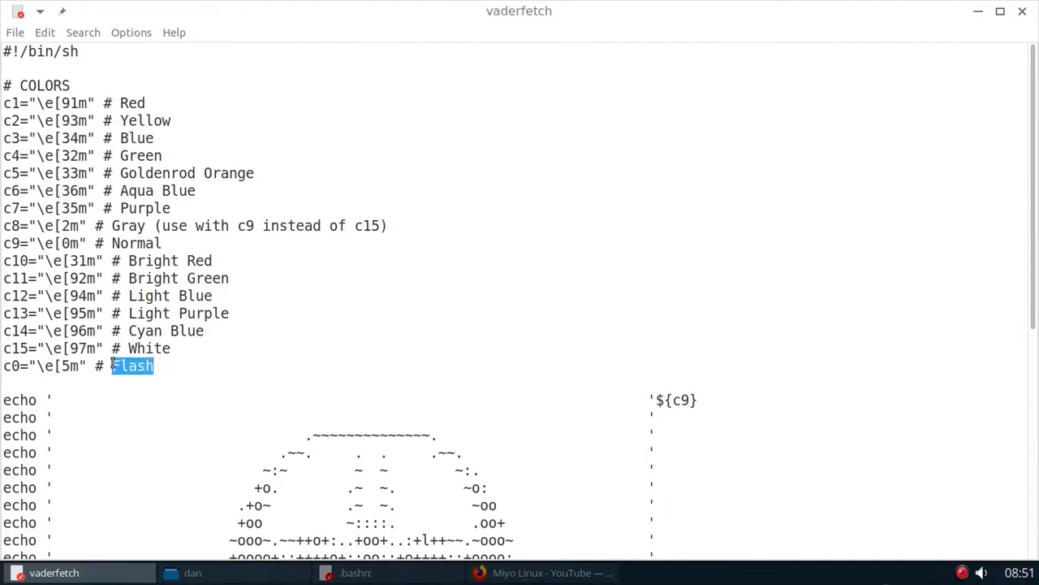
{"action": "mouse_move", "coordinate": [226, 361]}
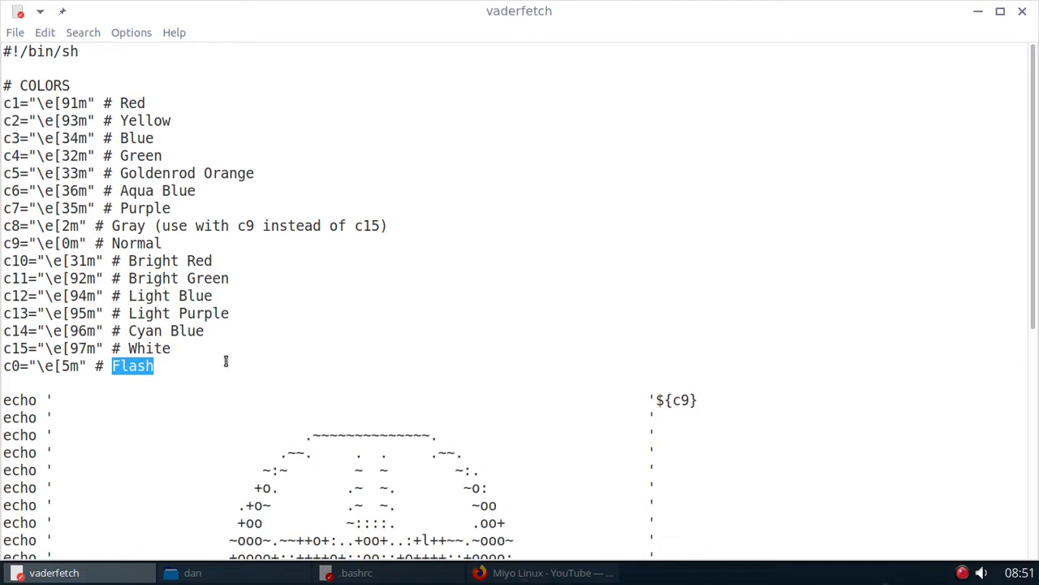
{"action": "mouse_move", "coordinate": [258, 330]}
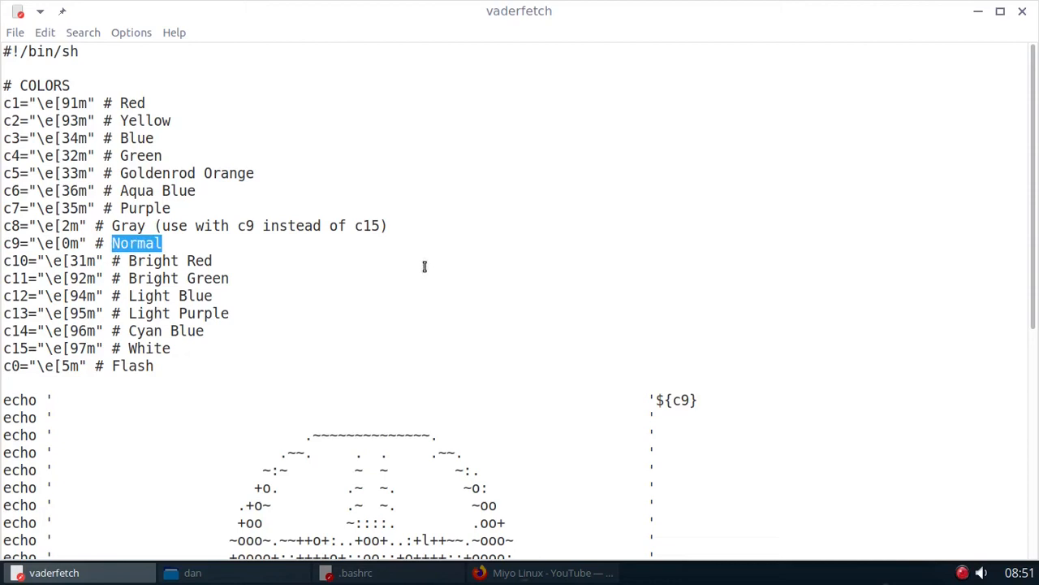
{"action": "mouse_move", "coordinate": [578, 263]}
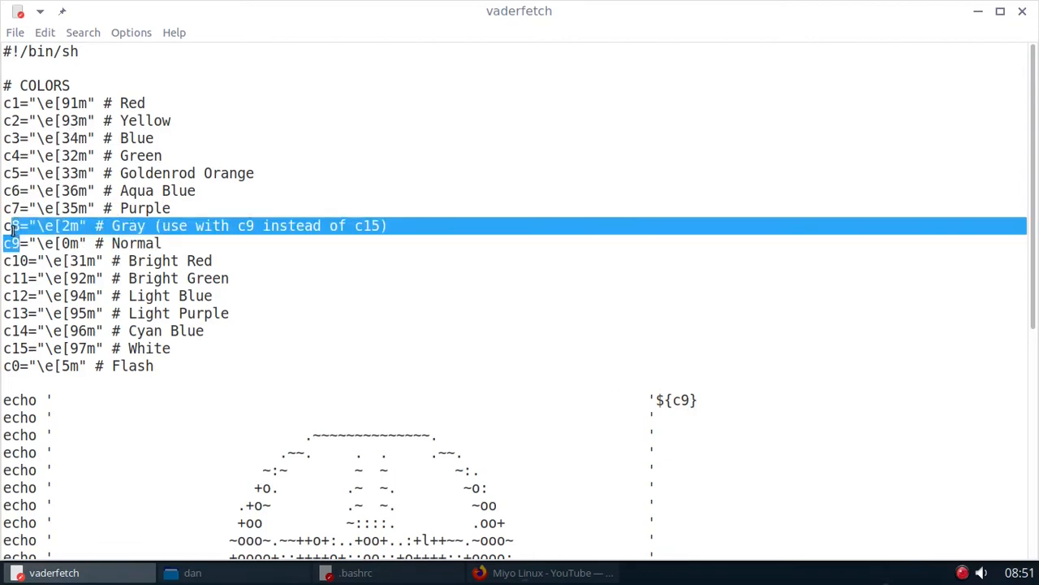
Step: Review the audio backend section, highlighting paplay and aplay in the comment and sleep lines
{"action": "scroll", "scroll_direction": "down", "scroll_amount": 3}
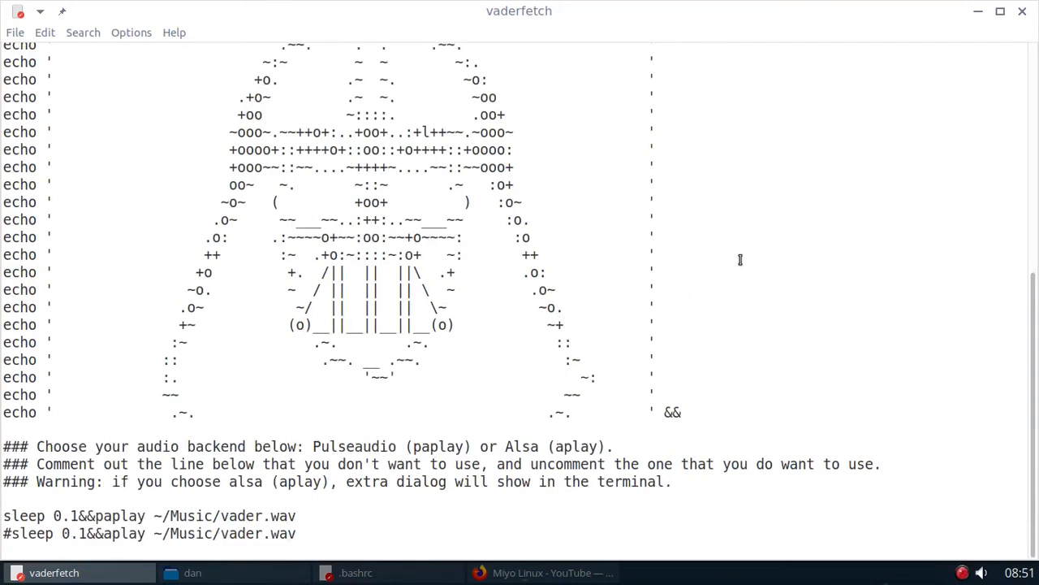
{"action": "mouse_move", "coordinate": [864, 250]}
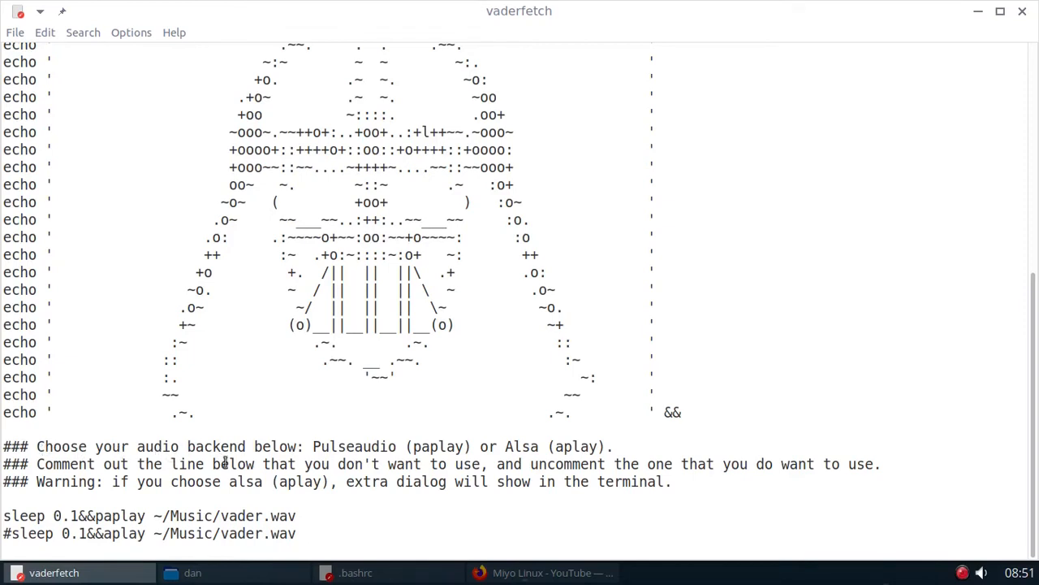
{"action": "mouse_move", "coordinate": [350, 496]}
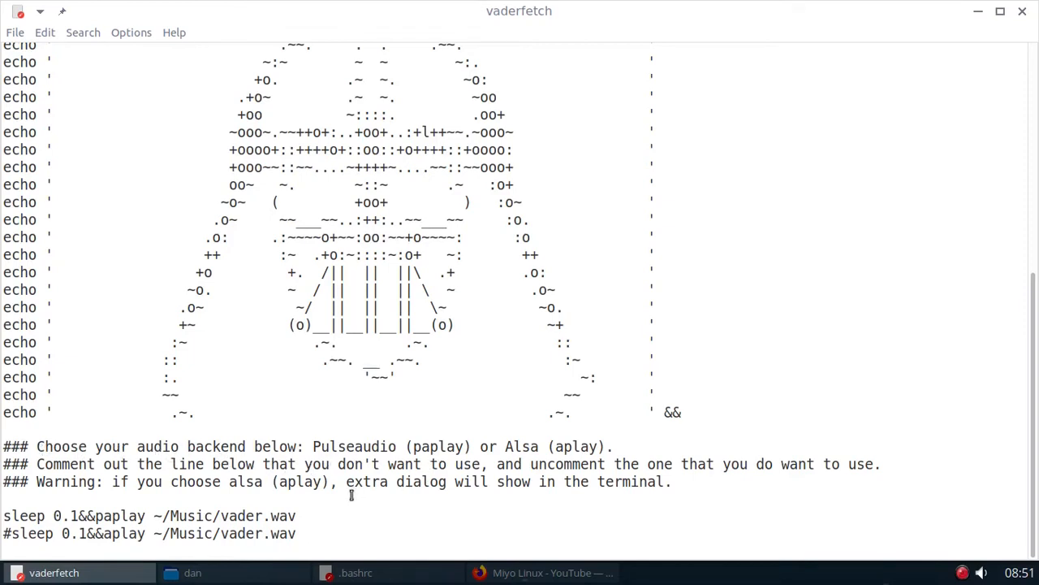
{"action": "double_click", "coordinate": [436, 445]}
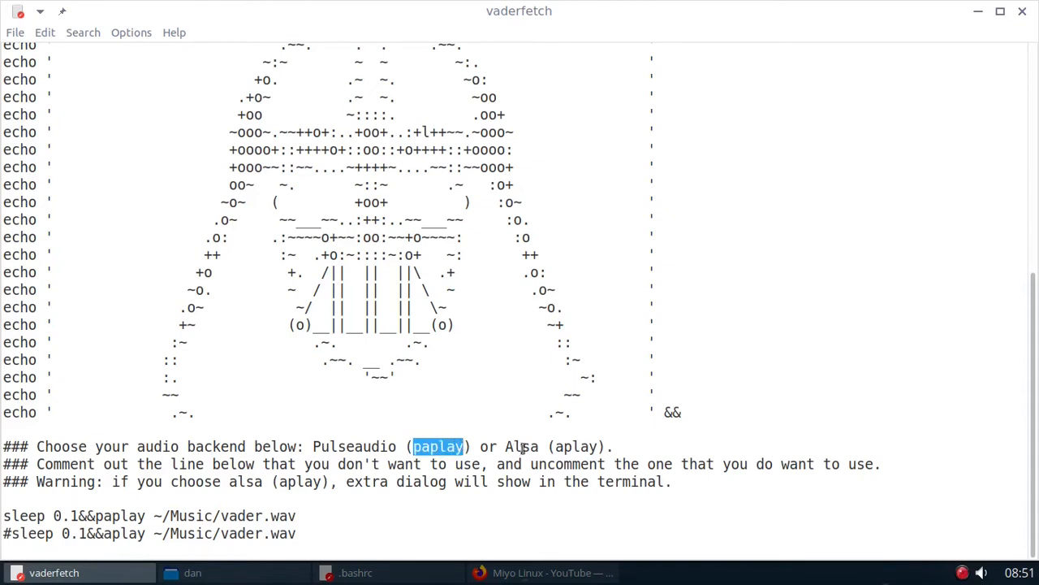
{"action": "double_click", "coordinate": [569, 447]}
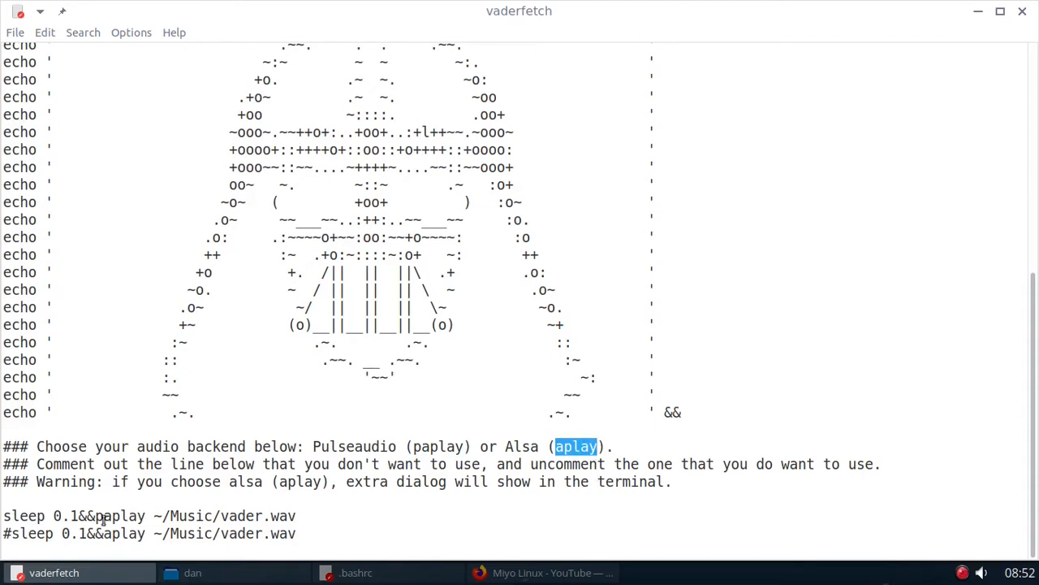
{"action": "double_click", "coordinate": [120, 516]}
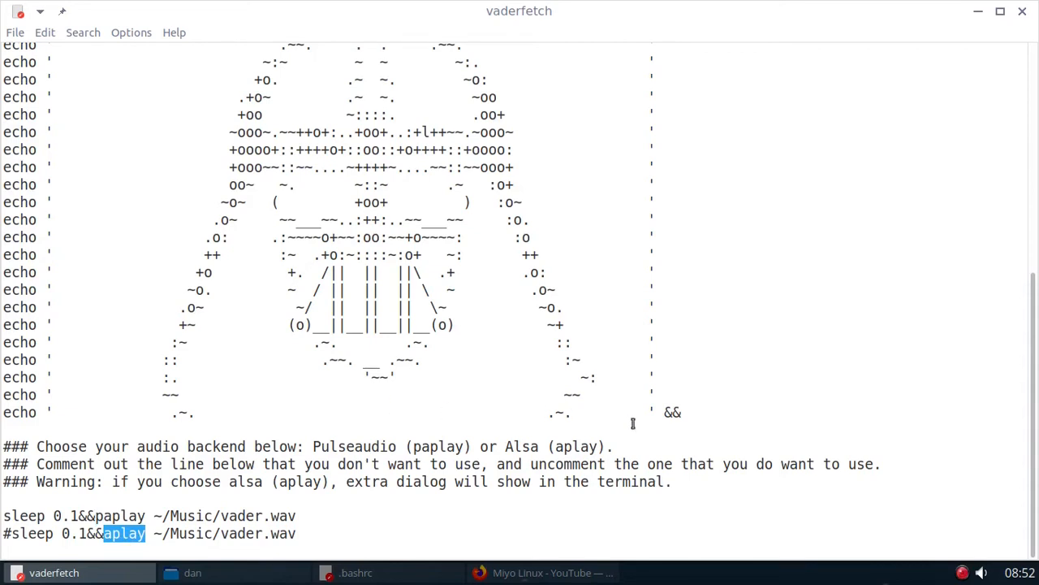
{"action": "mouse_move", "coordinate": [456, 495]}
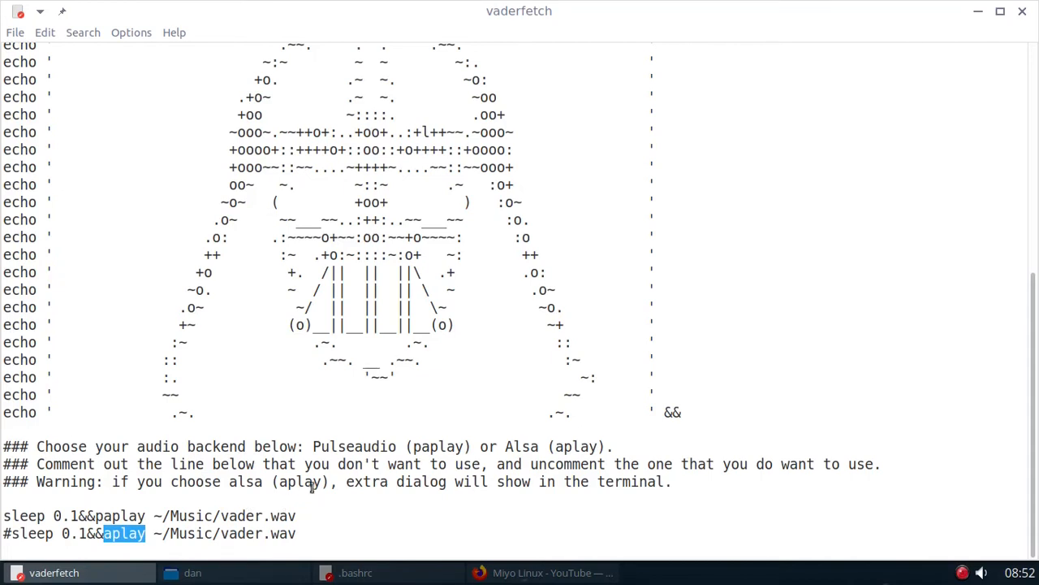
{"action": "mouse_move", "coordinate": [390, 491]}
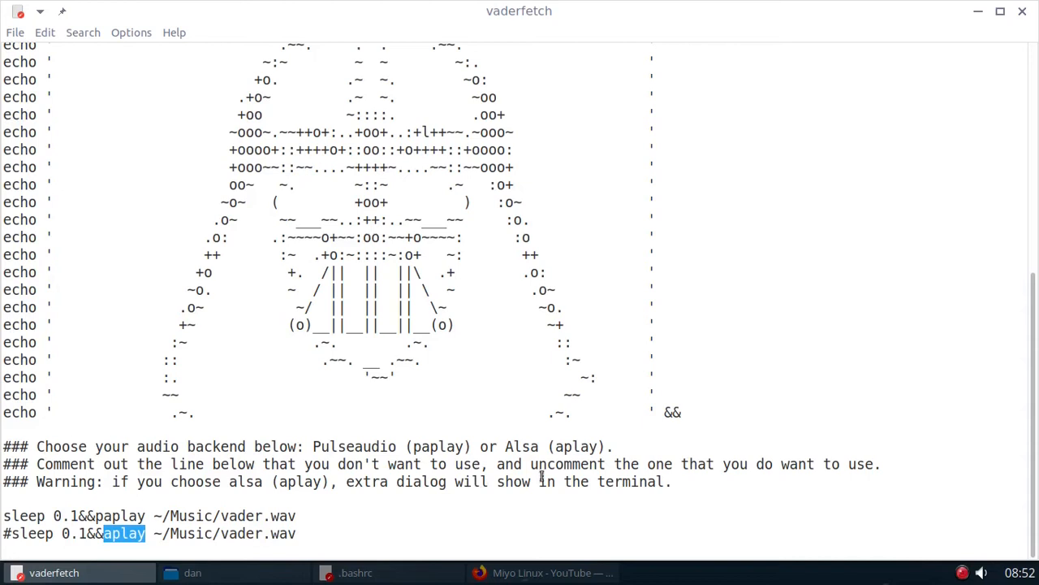
{"action": "mouse_move", "coordinate": [390, 514]}
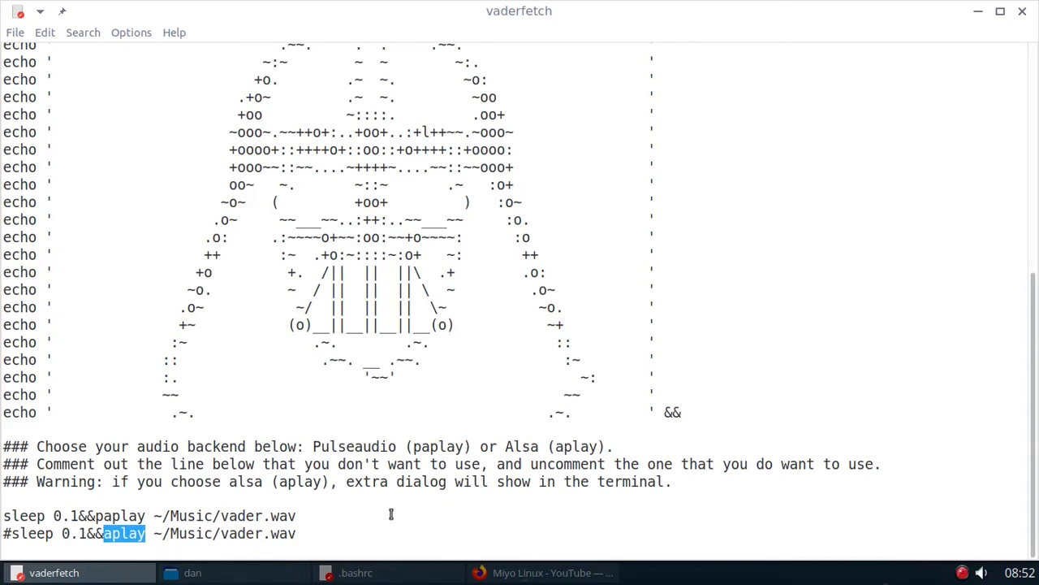
{"action": "mouse_move", "coordinate": [431, 360]}
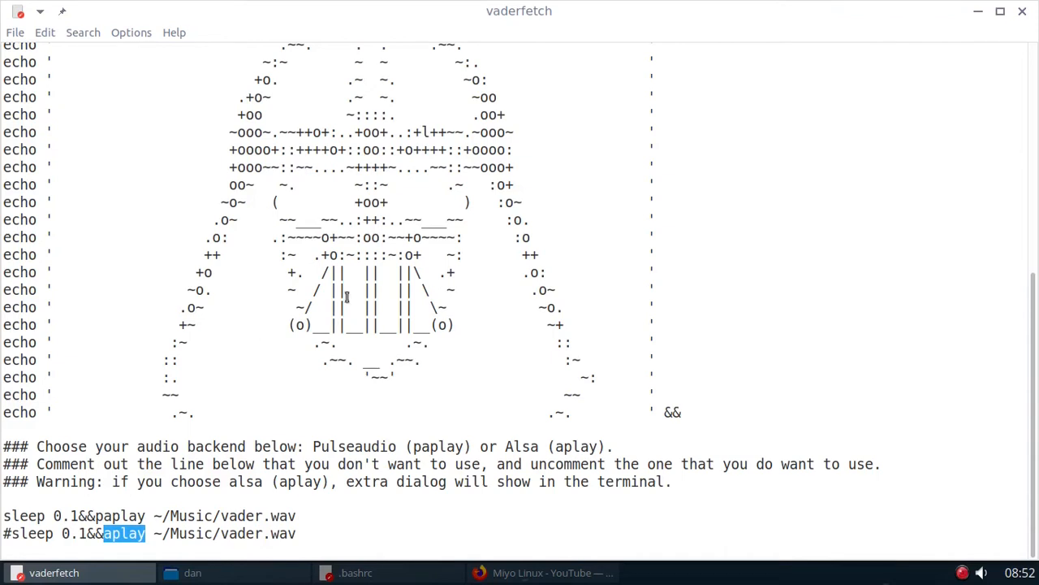
{"action": "mouse_move", "coordinate": [416, 380]}
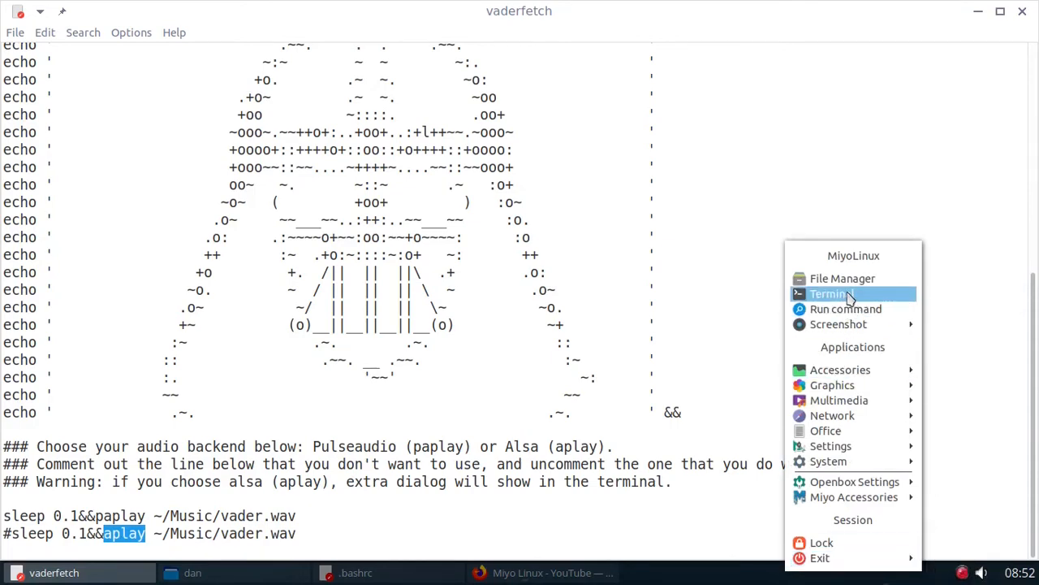
Step: Launch a new terminal window from the Openbox menu
{"action": "left_click", "coordinate": [832, 292]}
{"action": "type", "text": "#"}
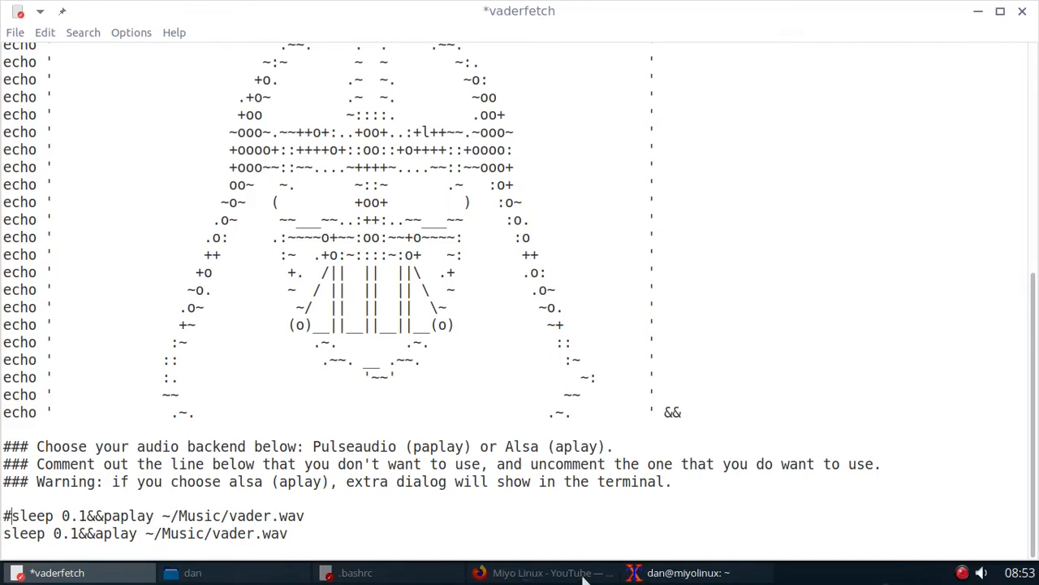
Step: Launch a fresh terminal to test vaderfetch with aplay, then return to the script
{"action": "left_click", "coordinate": [685, 571]}
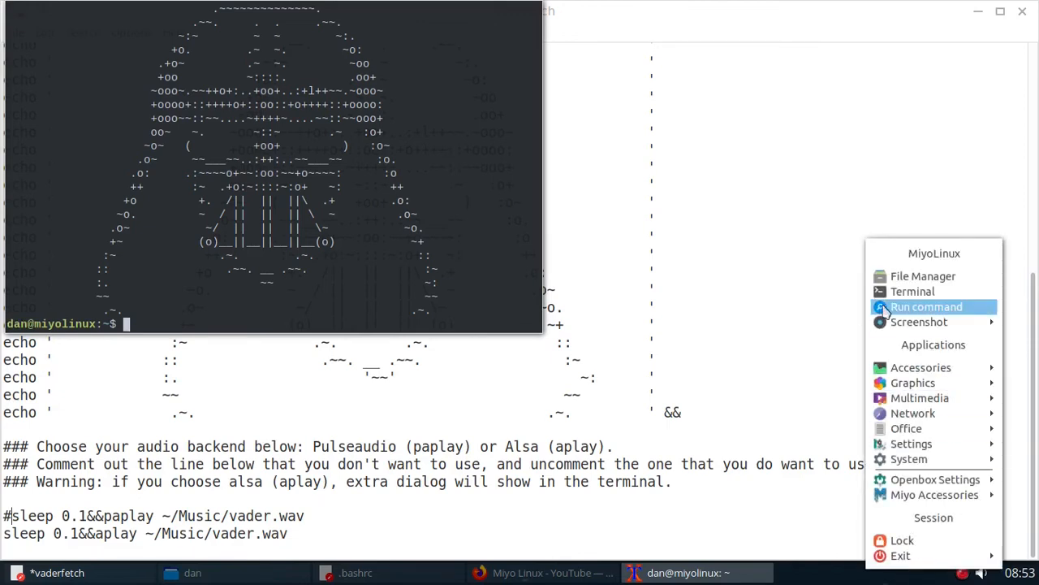
{"action": "mouse_move", "coordinate": [762, 322]}
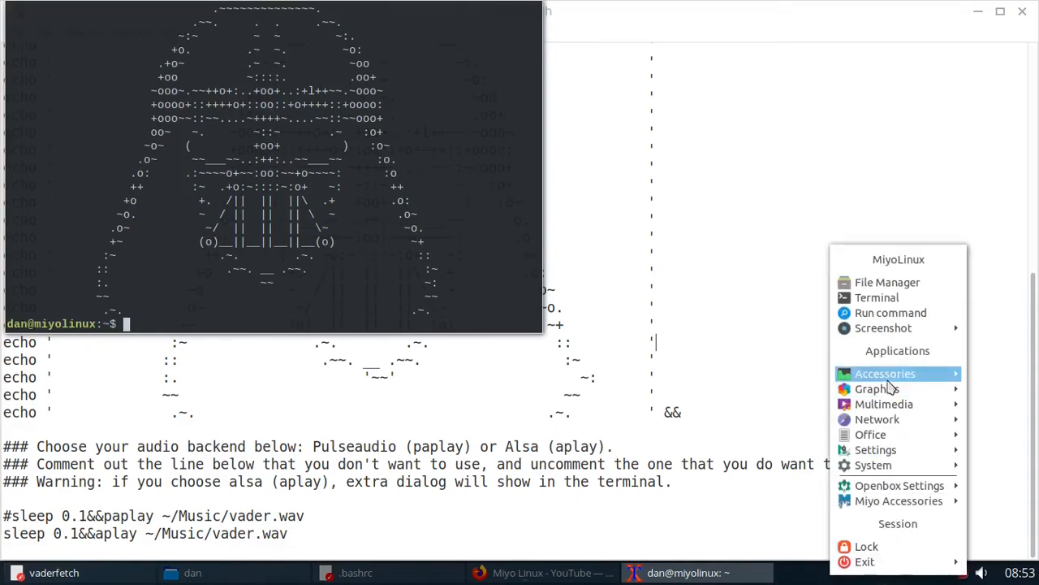
{"action": "left_click", "coordinate": [877, 297]}
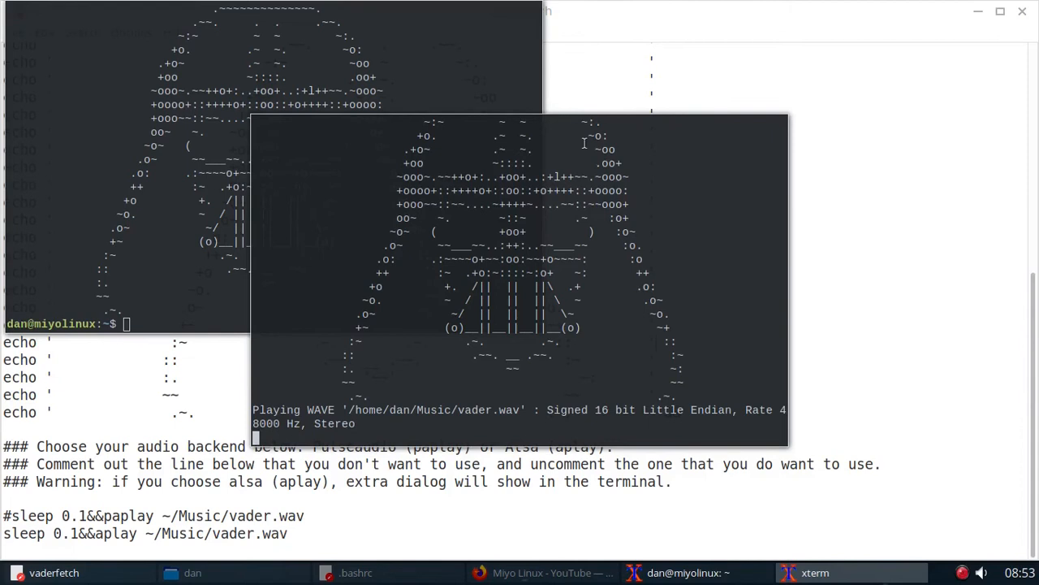
{"action": "mouse_move", "coordinate": [908, 237]}
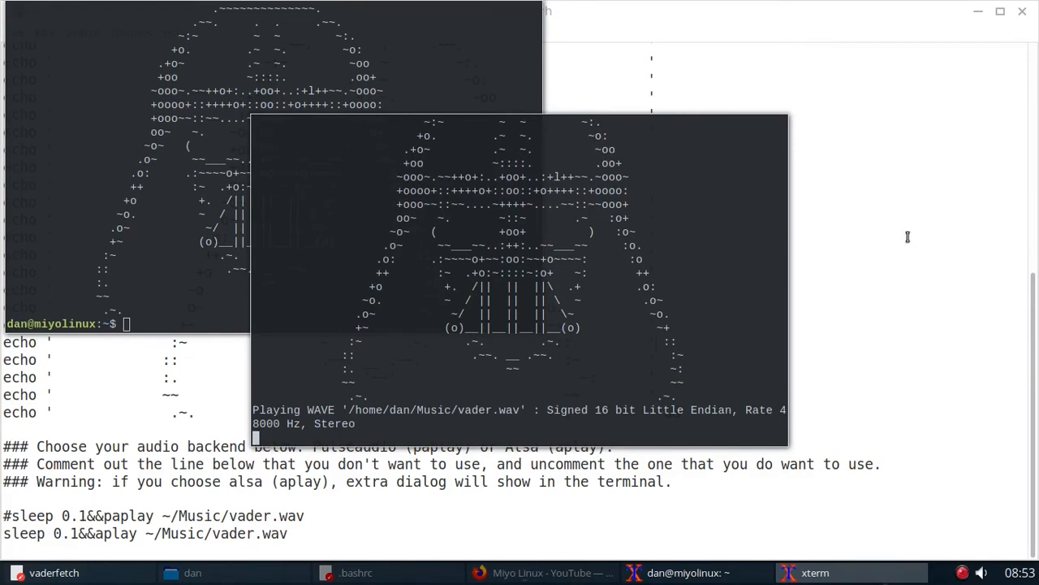
{"action": "mouse_move", "coordinate": [556, 412]}
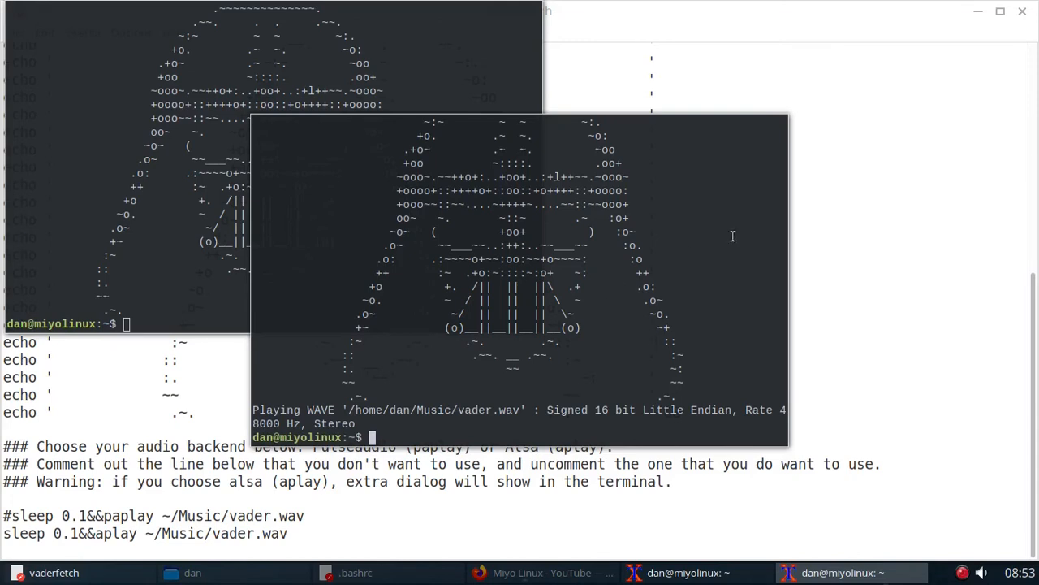
{"action": "mouse_move", "coordinate": [385, 419]}
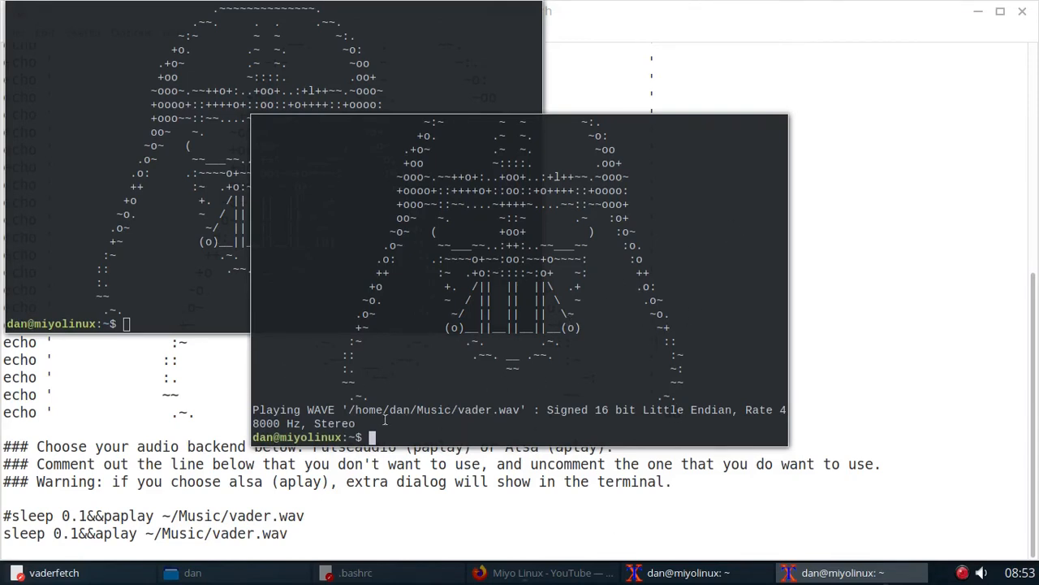
{"action": "mouse_move", "coordinate": [834, 364]}
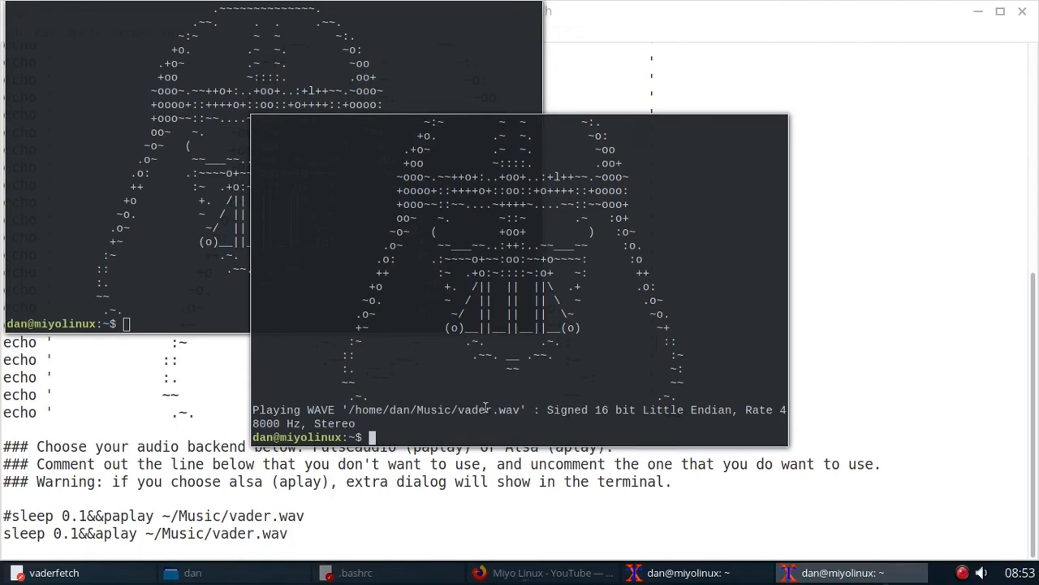
{"action": "mouse_move", "coordinate": [871, 543]}
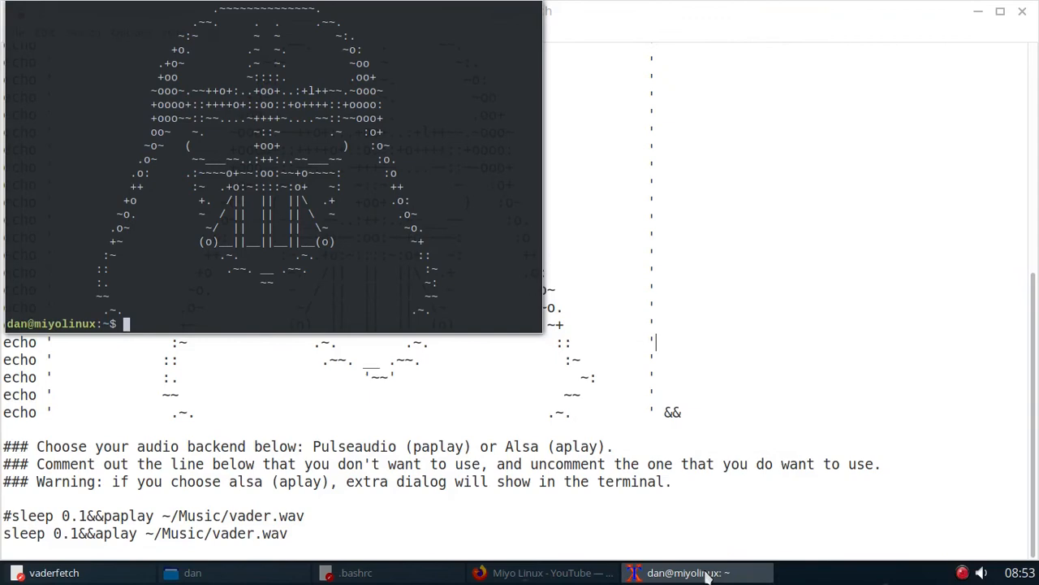
{"action": "left_click", "coordinate": [55, 572]}
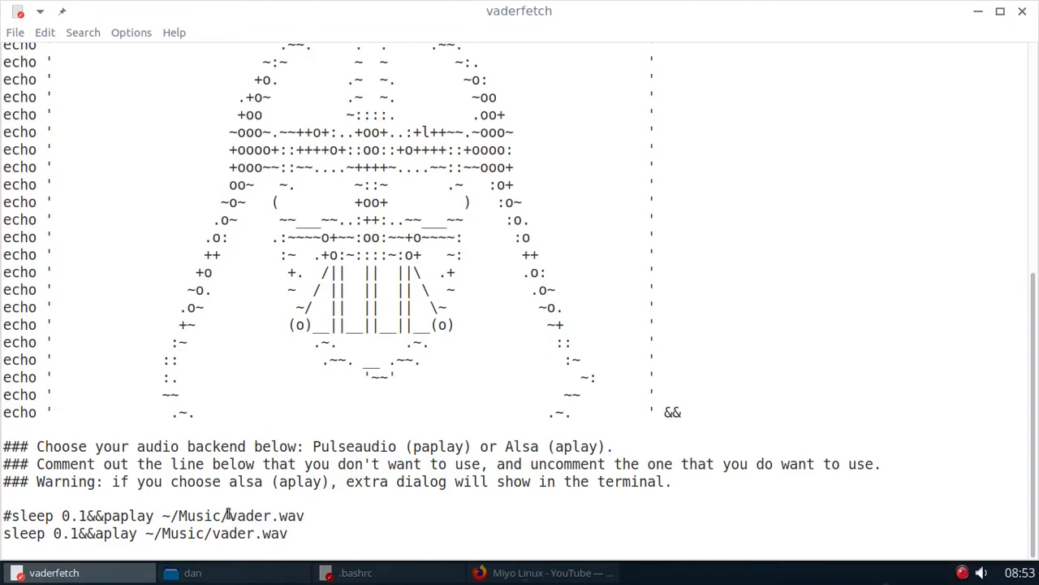
{"action": "double_click", "coordinate": [266, 516]}
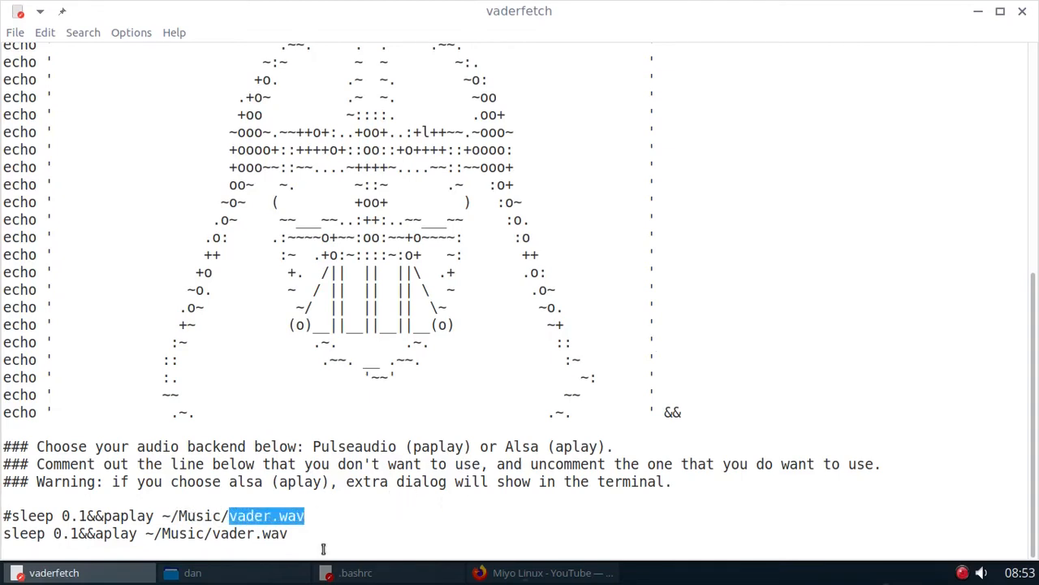
{"action": "left_click", "coordinate": [192, 572]}
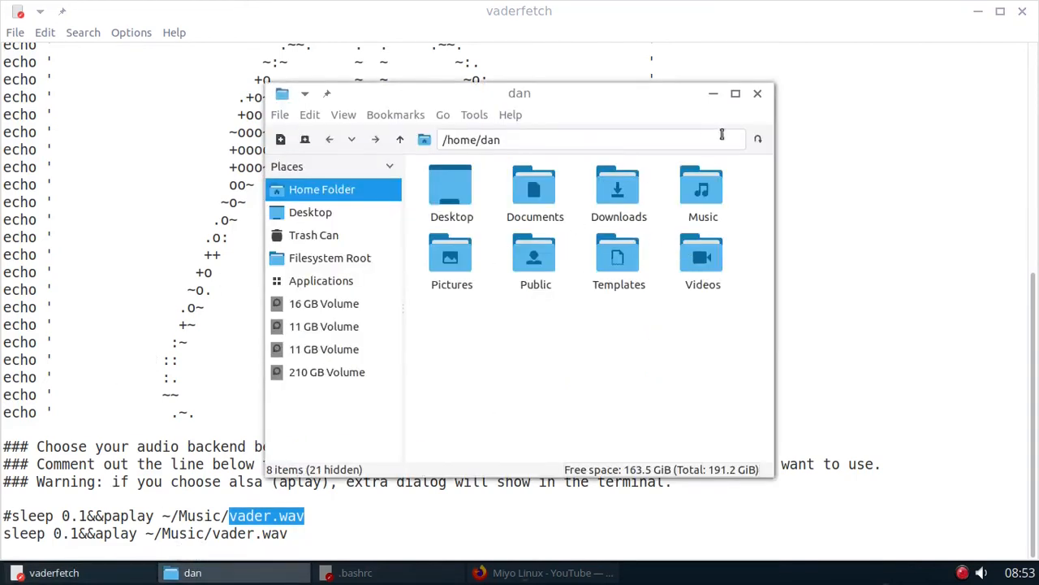
{"action": "double_click", "coordinate": [701, 192]}
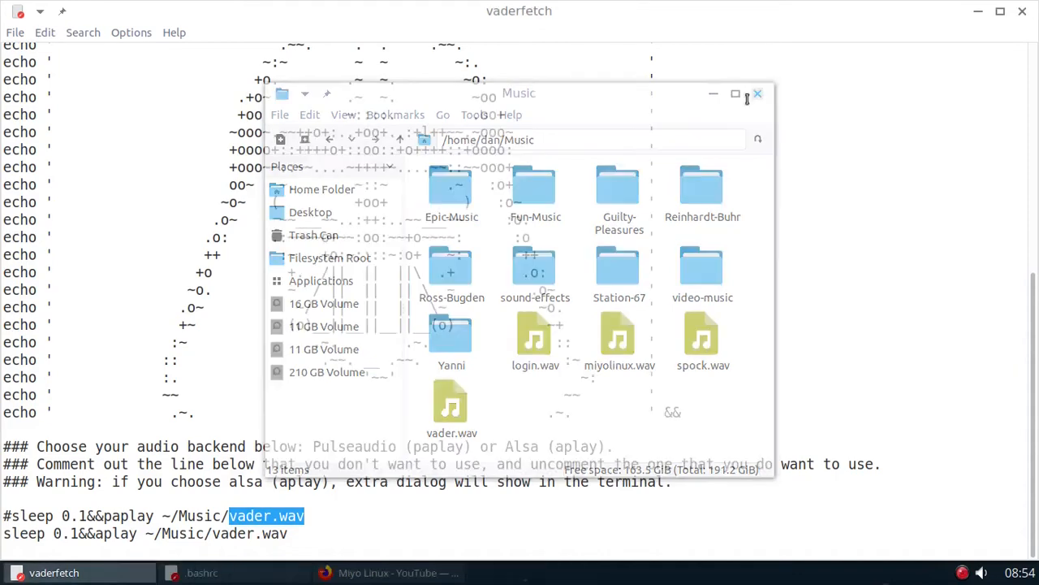
{"action": "left_click", "coordinate": [756, 92]}
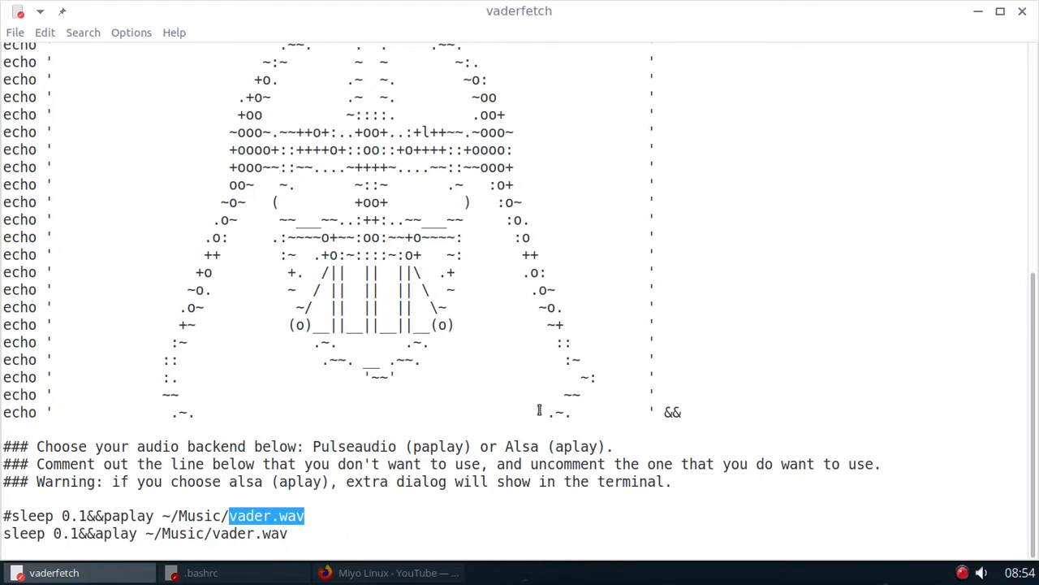
{"action": "mouse_move", "coordinate": [624, 217]}
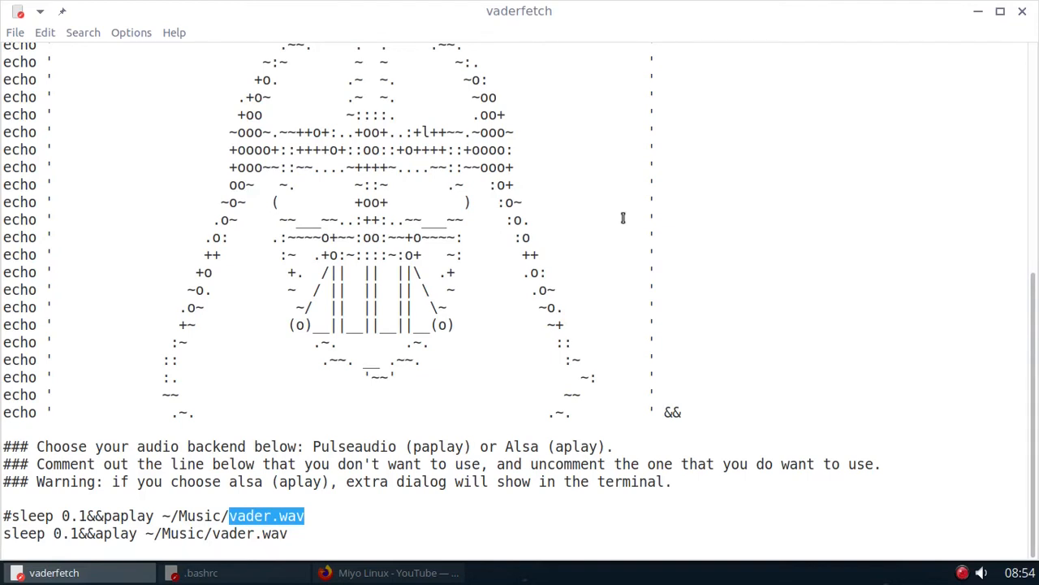
{"action": "mouse_move", "coordinate": [555, 480]}
{"action": "type", "text": "#"}
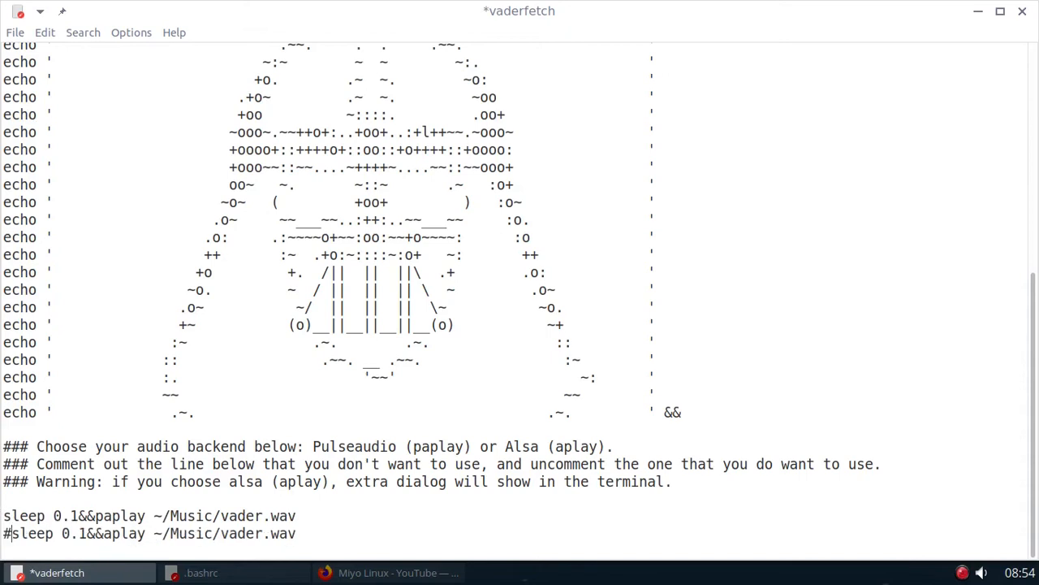
Step: Close the edited vaderfetch script in Leafpad
{"action": "left_click", "coordinate": [15, 33]}
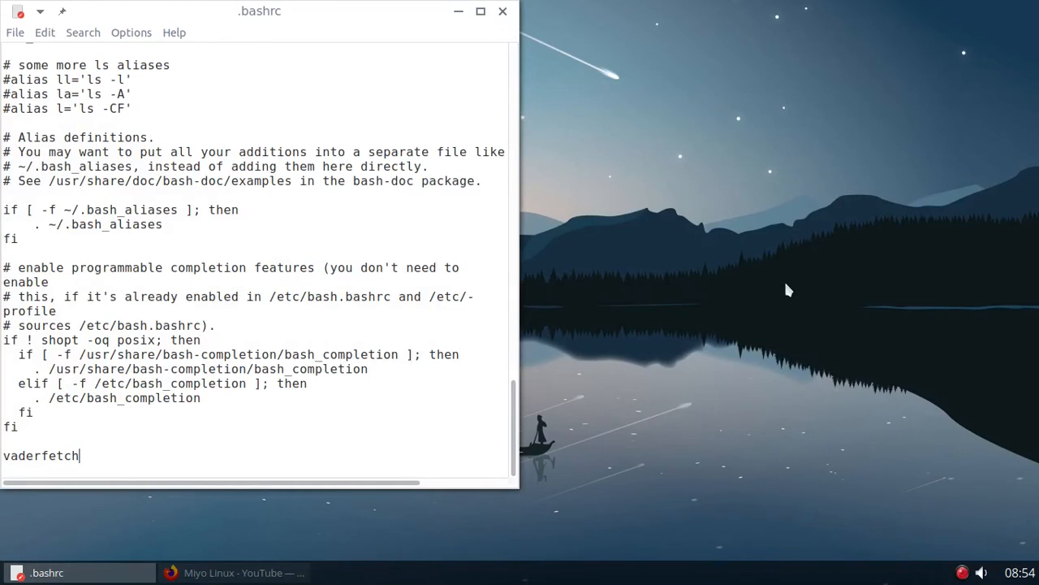
{"action": "mouse_move", "coordinate": [360, 252]}
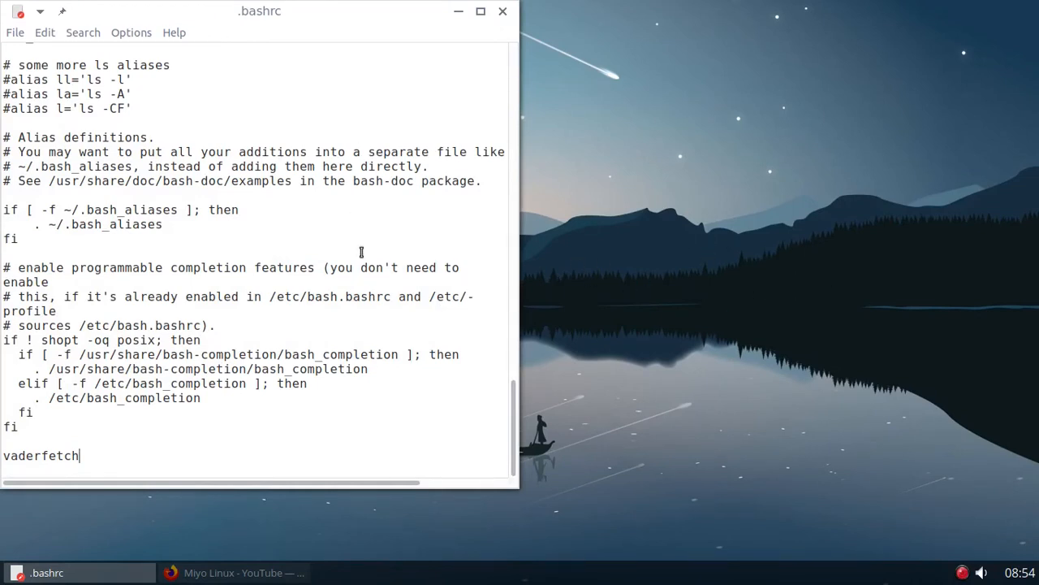
{"action": "mouse_move", "coordinate": [396, 257]}
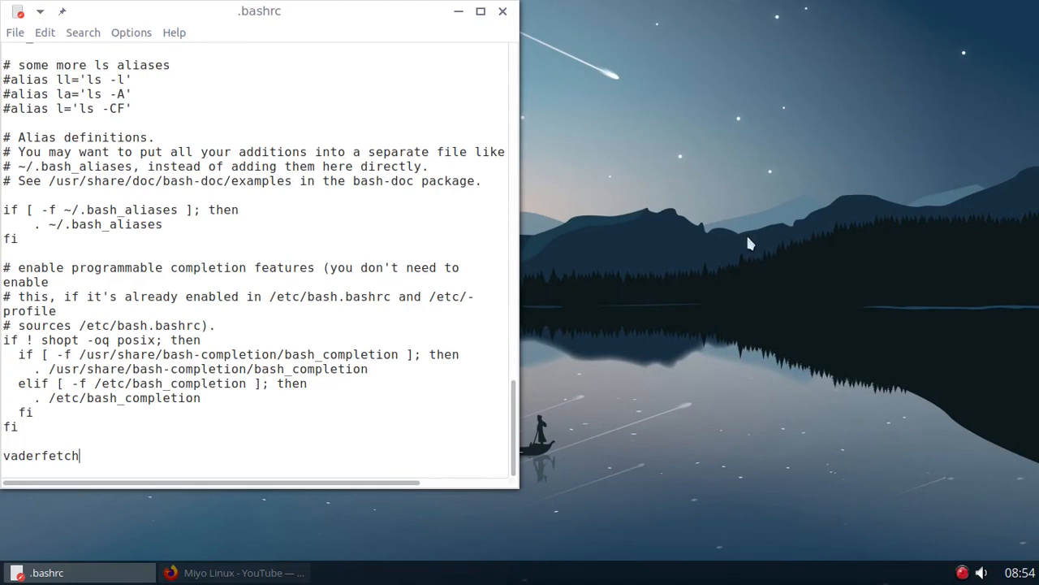
{"action": "mouse_move", "coordinate": [308, 233]}
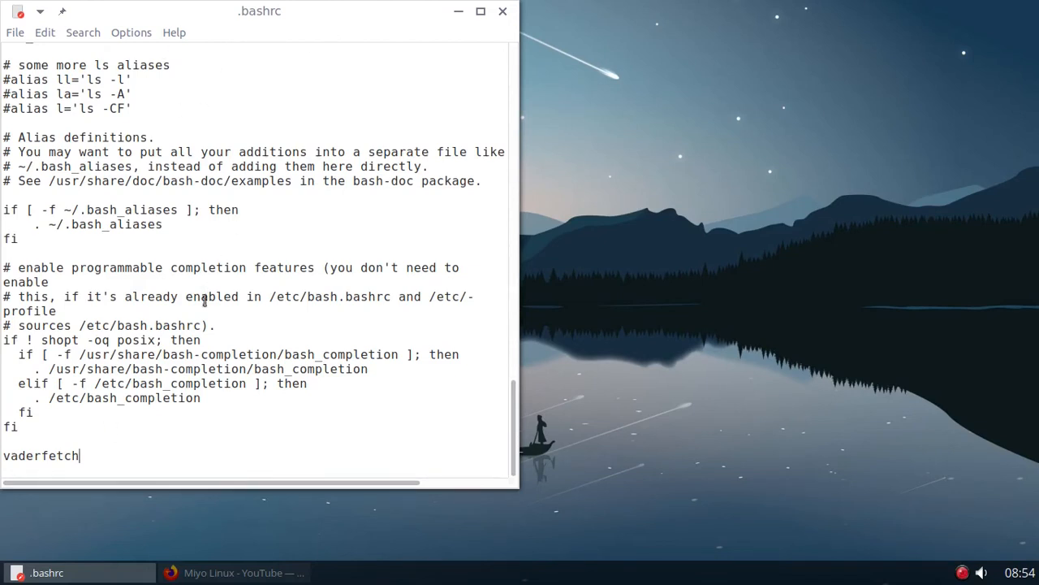
Step: Check the vaderfetch line at the end of .bashrc, then close the file
{"action": "double_click", "coordinate": [41, 455]}
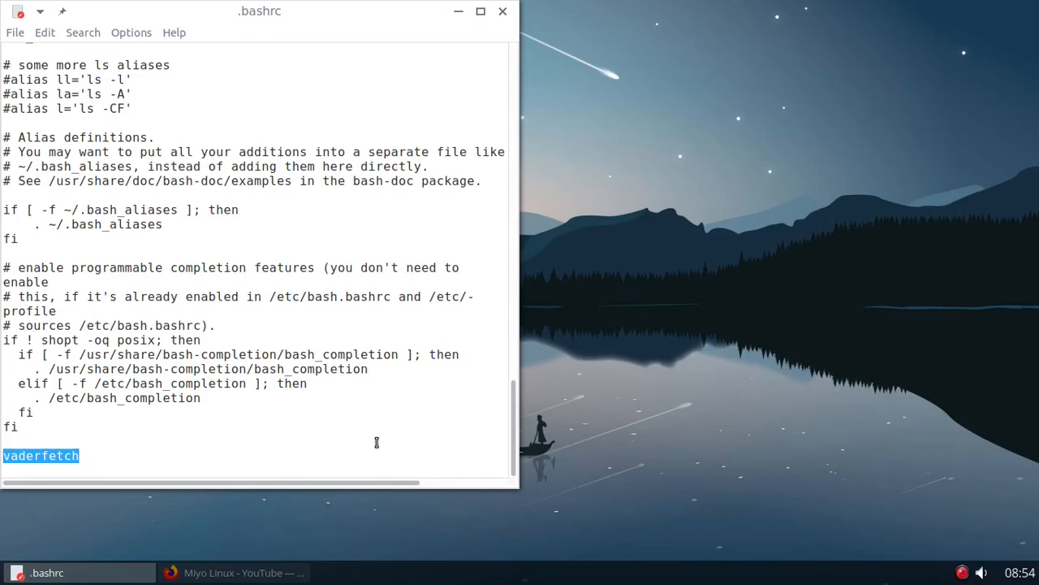
{"action": "mouse_move", "coordinate": [577, 45]}
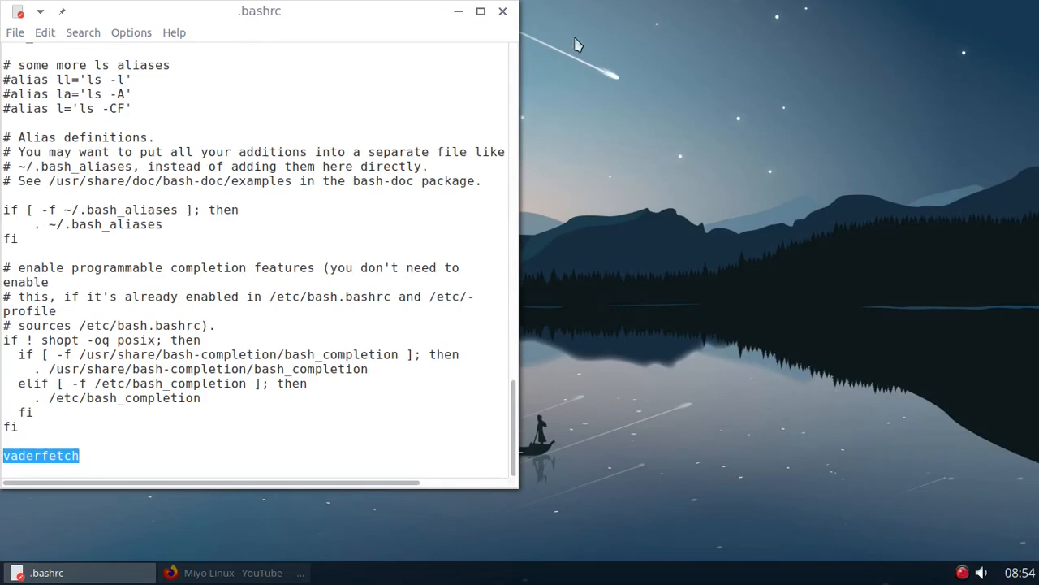
{"action": "left_click", "coordinate": [502, 10]}
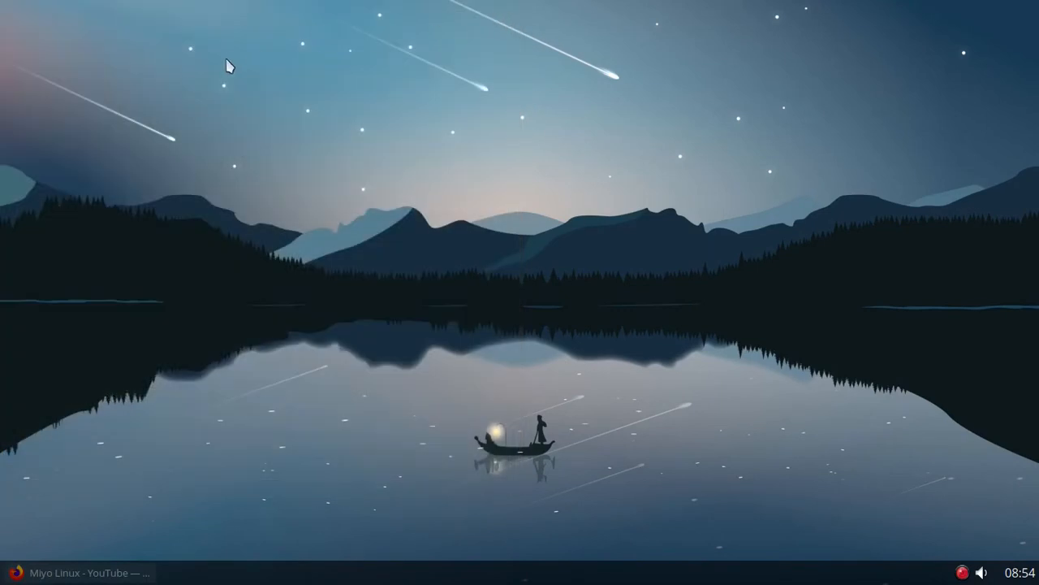
{"action": "mouse_move", "coordinate": [286, 94]}
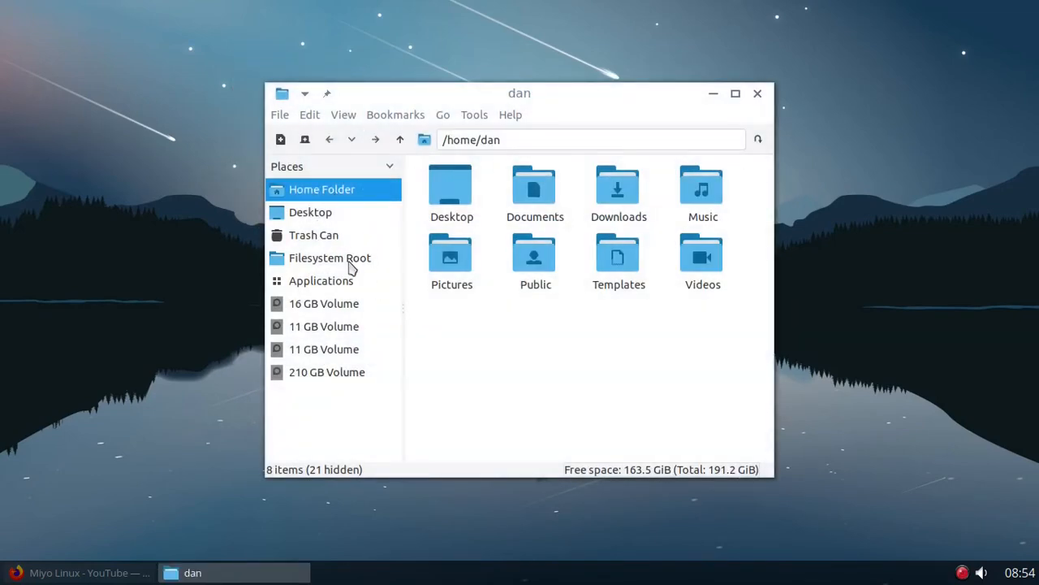
Step: Navigate from Filesystem Root into /usr/local/bin and bring up actions for vaderfetch
{"action": "left_click", "coordinate": [329, 257]}
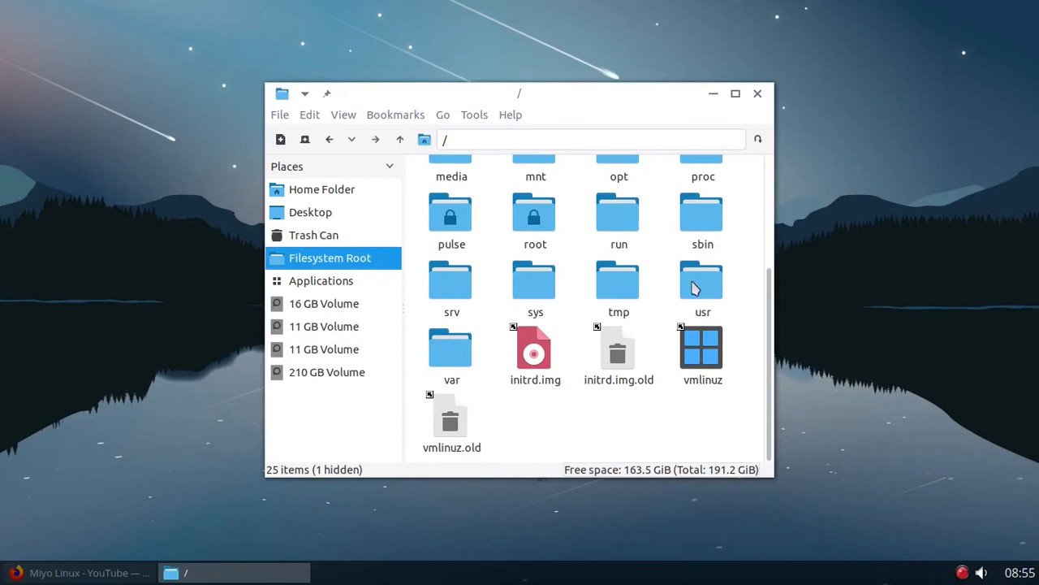
{"action": "double_click", "coordinate": [702, 279]}
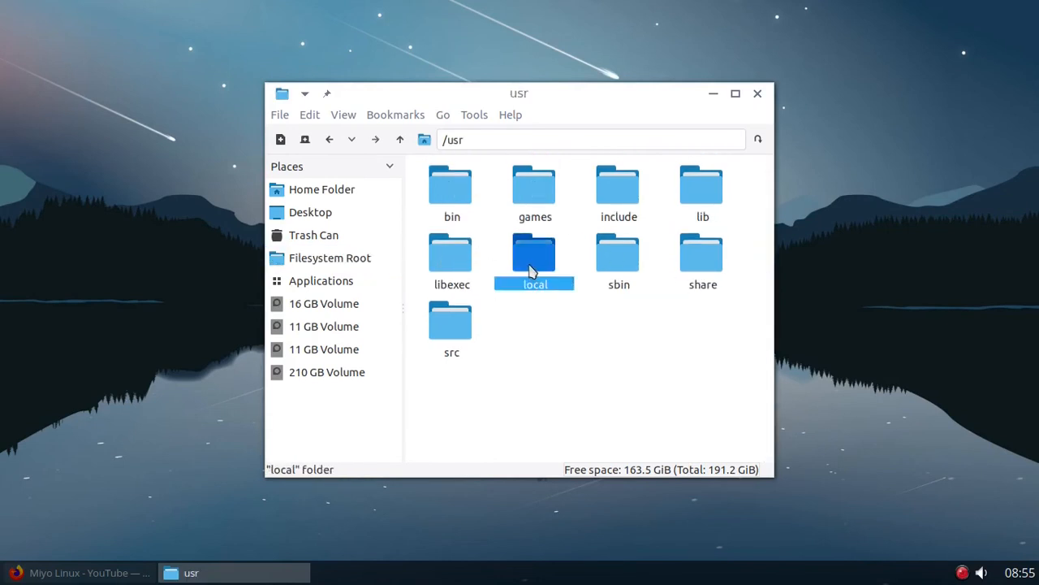
{"action": "double_click", "coordinate": [536, 256]}
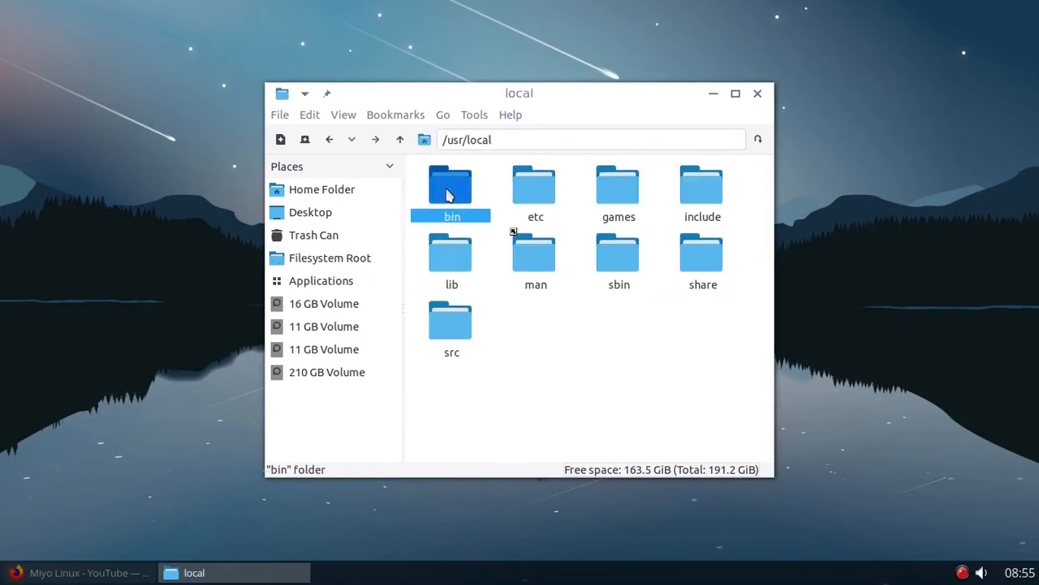
{"action": "double_click", "coordinate": [451, 184]}
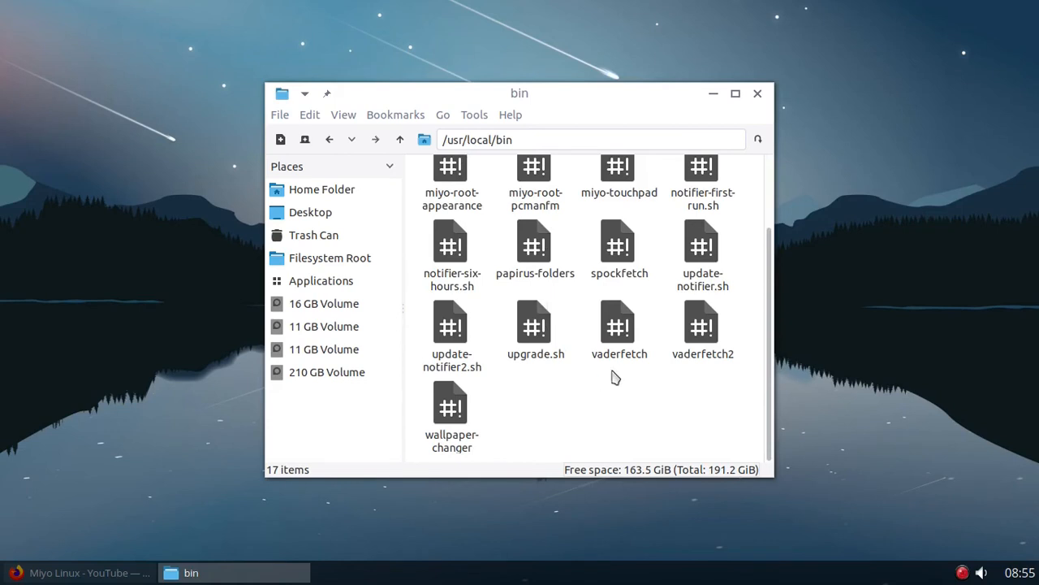
{"action": "mouse_move", "coordinate": [702, 367]}
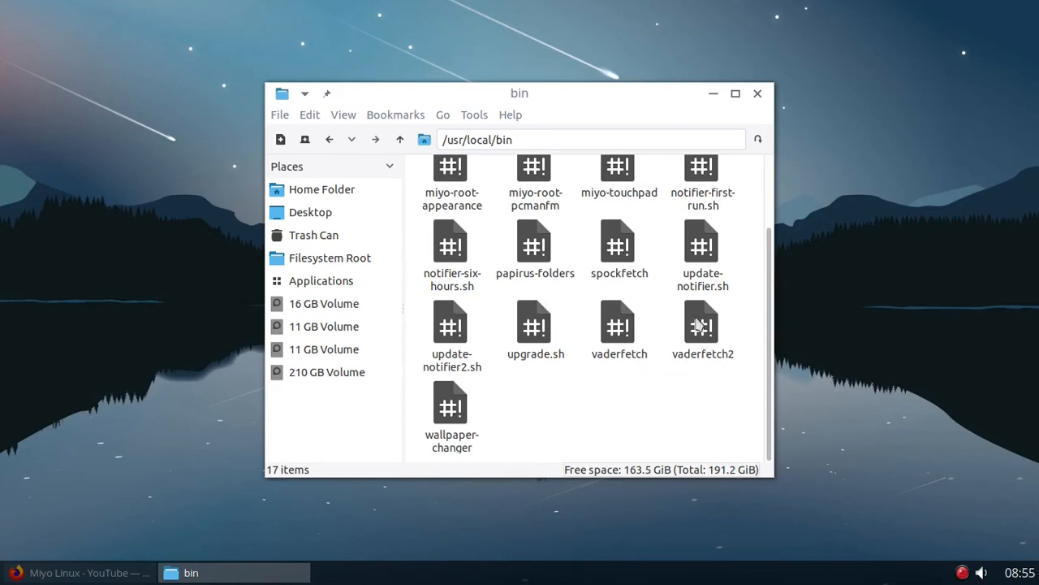
{"action": "mouse_move", "coordinate": [626, 341]}
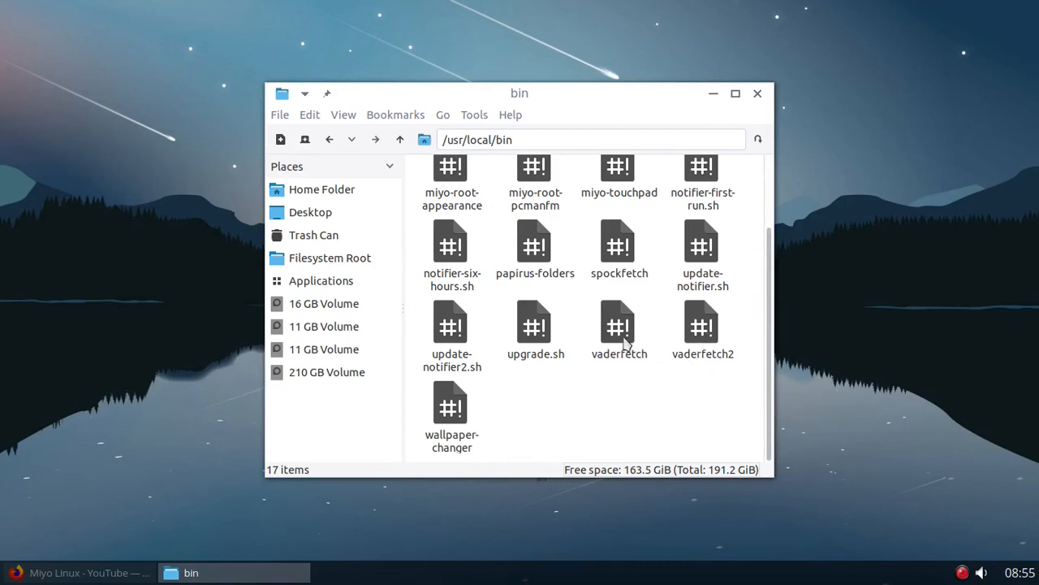
{"action": "mouse_move", "coordinate": [611, 366]}
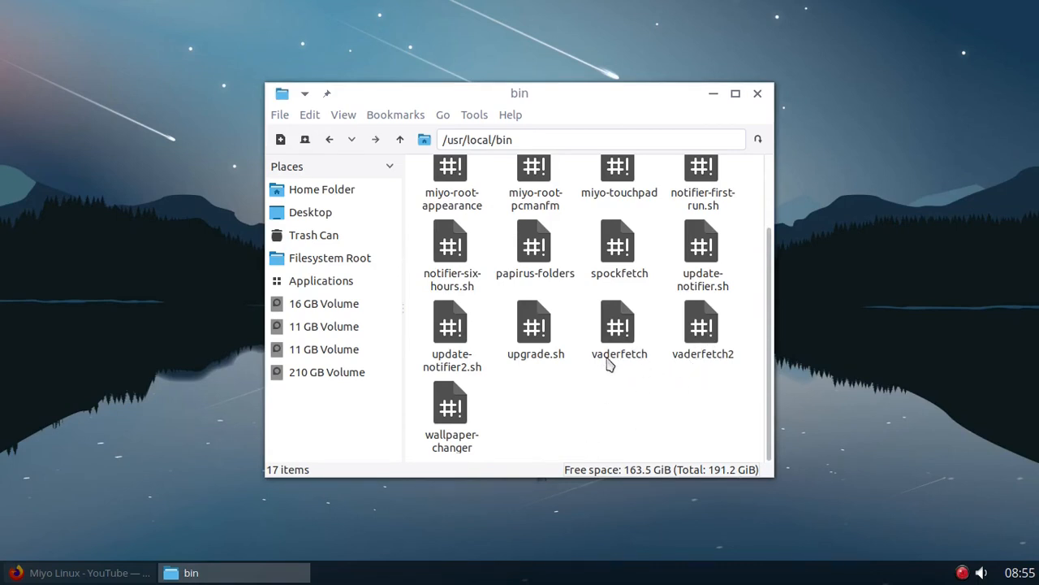
{"action": "mouse_move", "coordinate": [620, 325]}
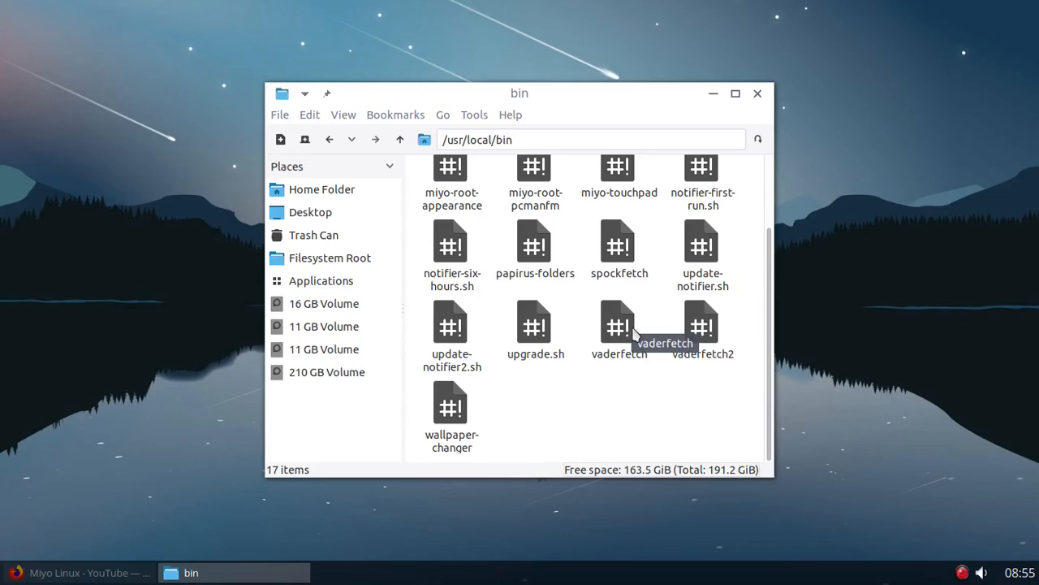
{"action": "right_click", "coordinate": [619, 325]}
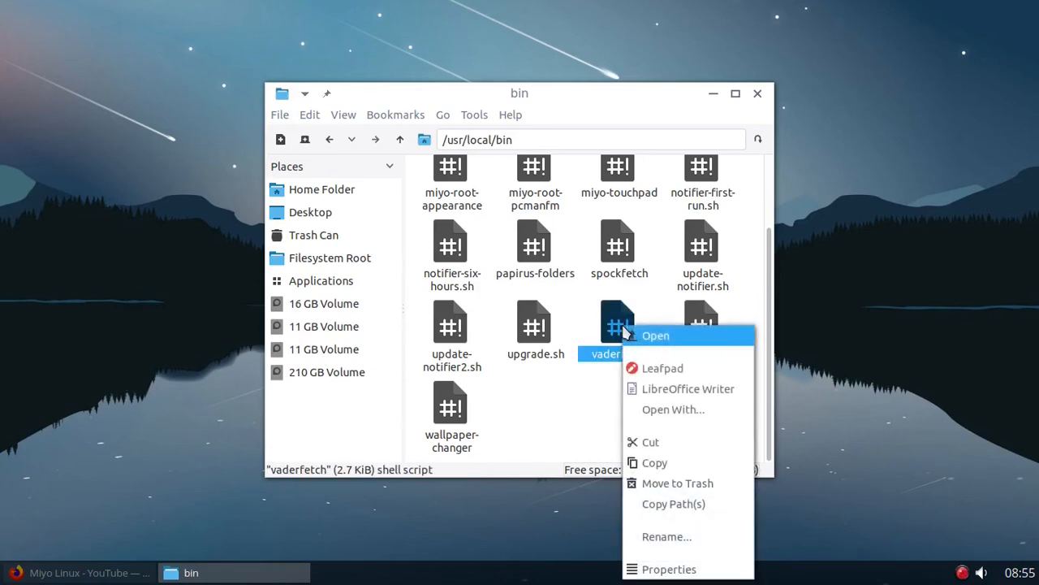
Step: Confirm in vaderfetch's Properties that Execute is set to Anyone, then close the file manager
{"action": "left_click", "coordinate": [669, 568]}
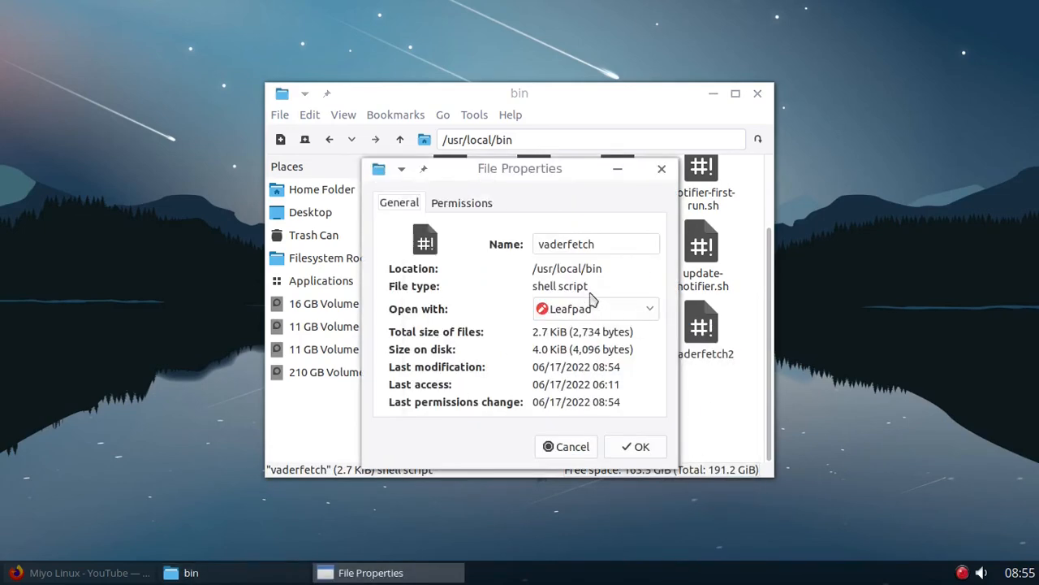
{"action": "left_click", "coordinate": [461, 201]}
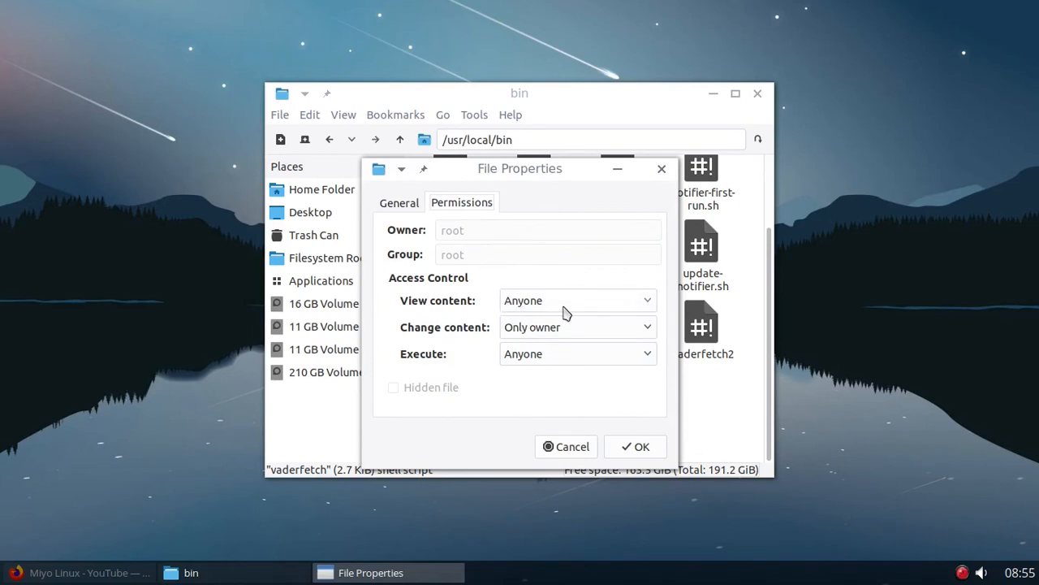
{"action": "mouse_move", "coordinate": [518, 351]}
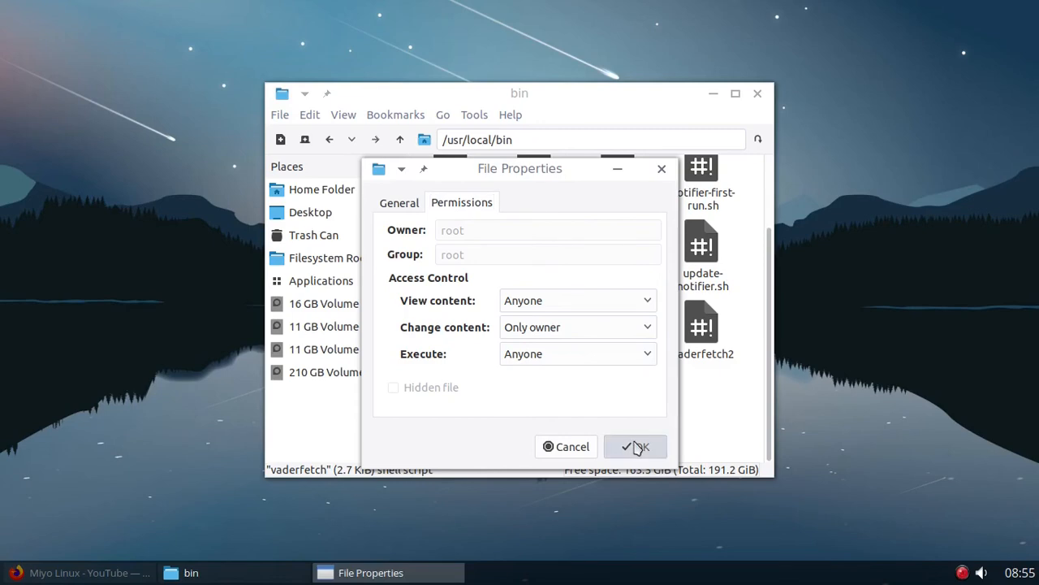
{"action": "left_click", "coordinate": [636, 446]}
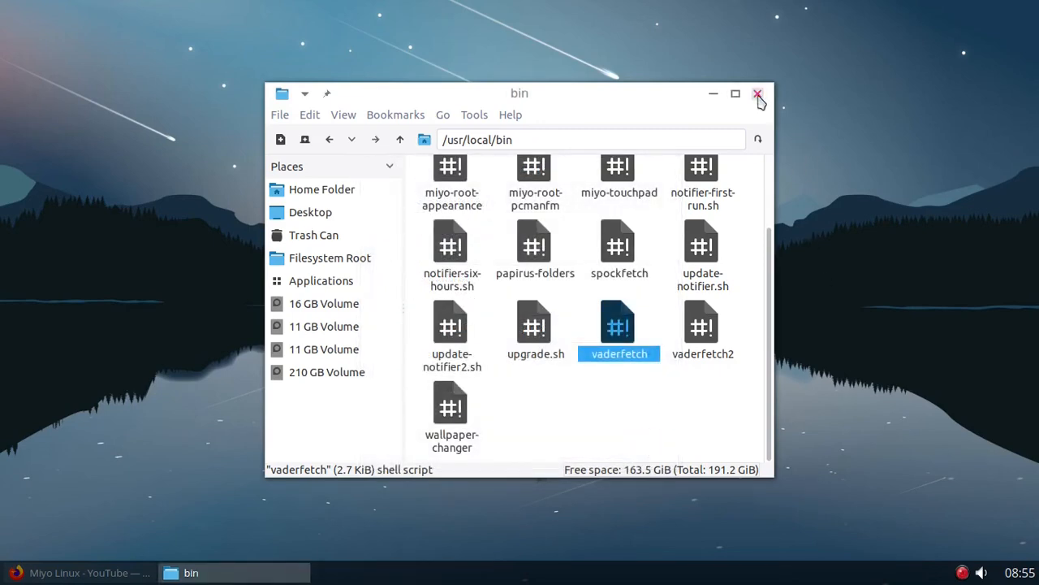
{"action": "left_click", "coordinate": [758, 94]}
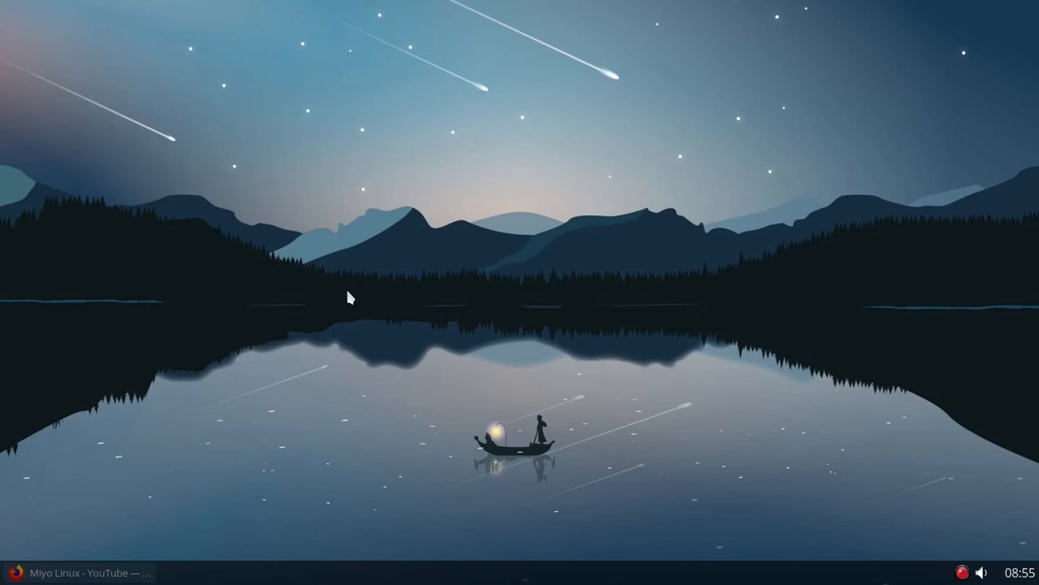
{"action": "mouse_move", "coordinate": [291, 316]}
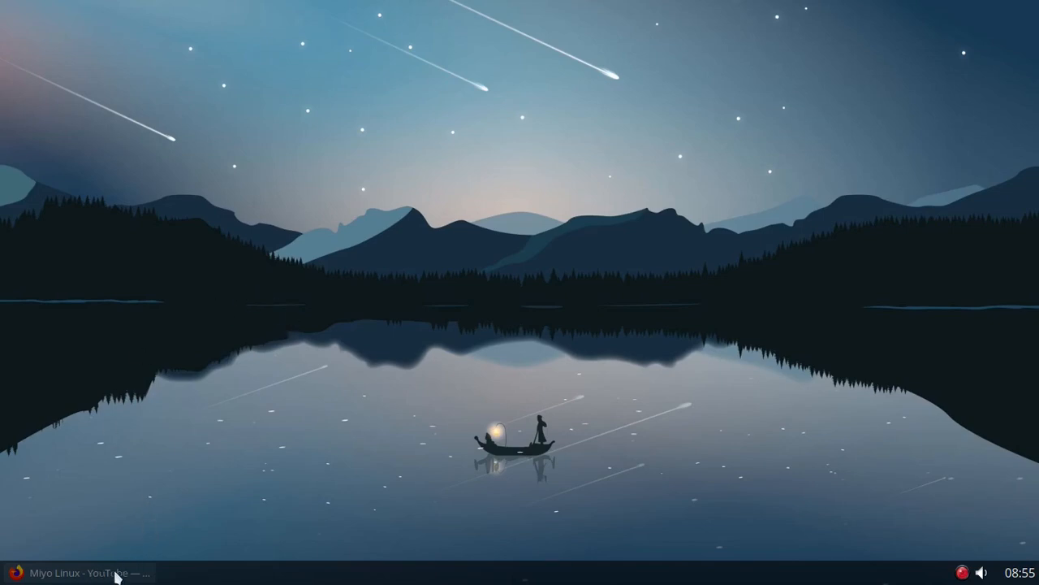
Step: View the Miyo Linux channel's About page in Firefox, then close the browser
{"action": "left_click", "coordinate": [90, 572]}
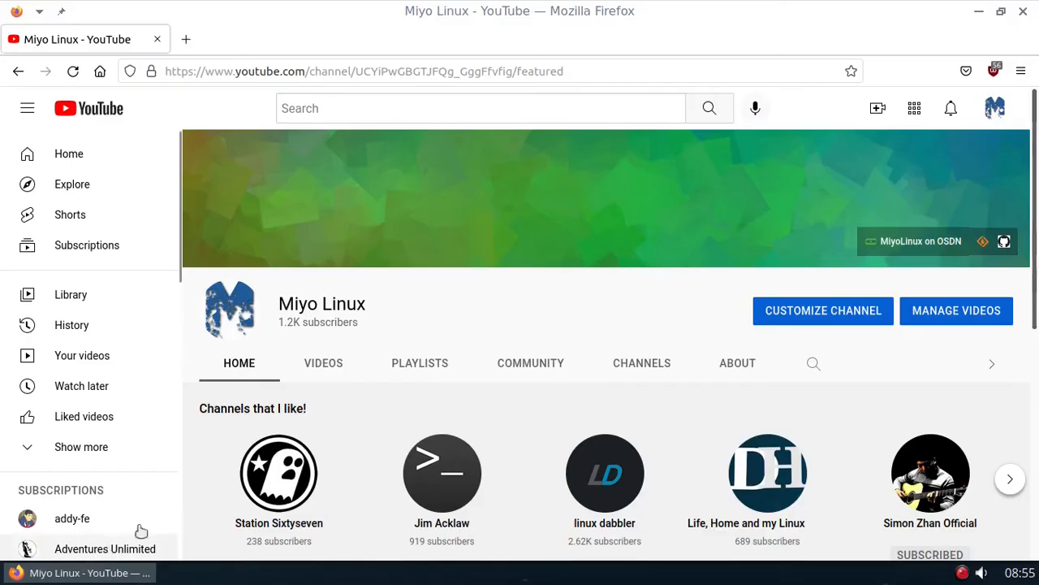
{"action": "mouse_move", "coordinate": [539, 406]}
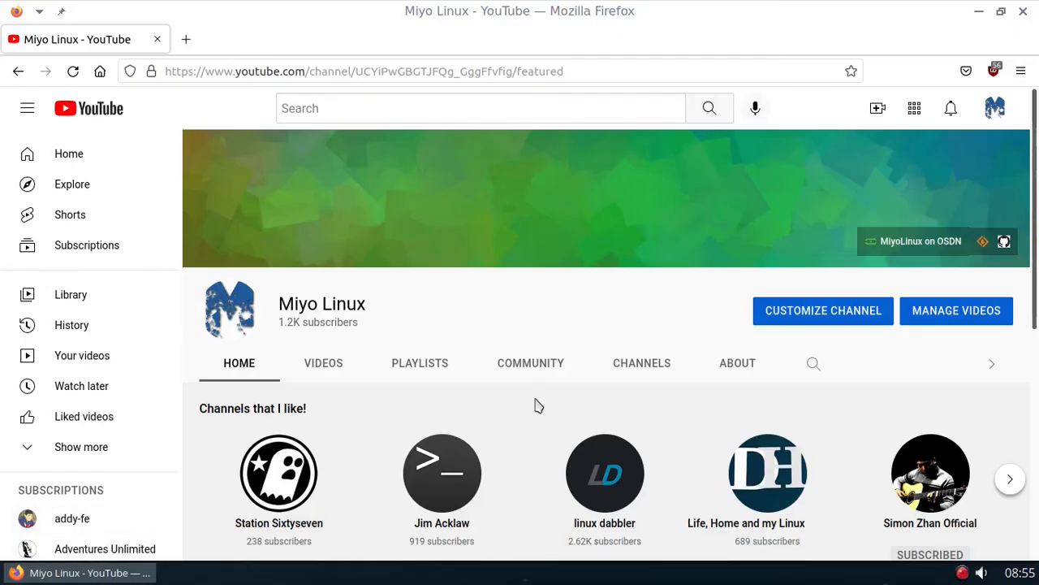
{"action": "mouse_move", "coordinate": [511, 395]}
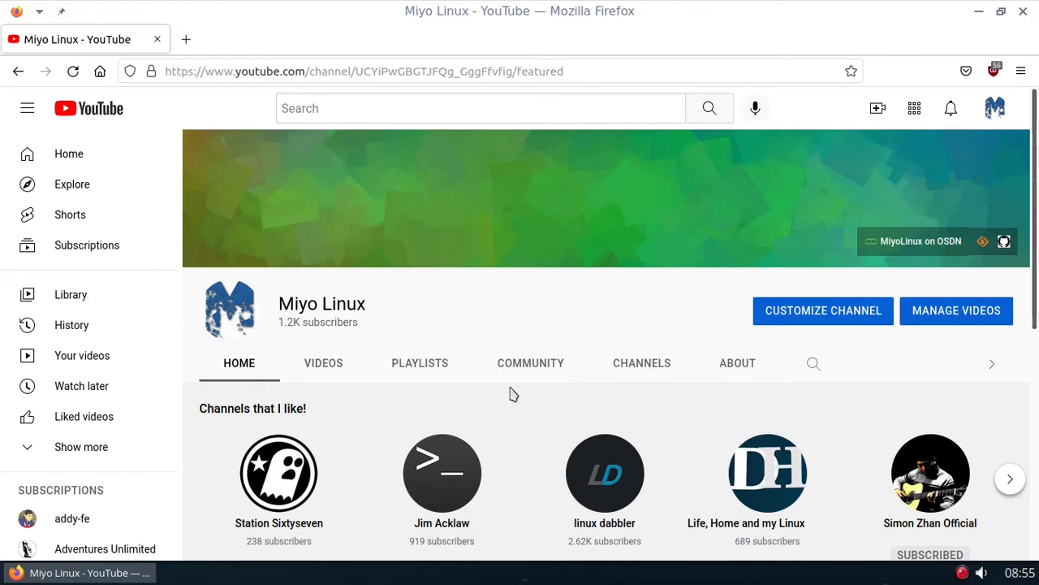
{"action": "mouse_move", "coordinate": [708, 224]}
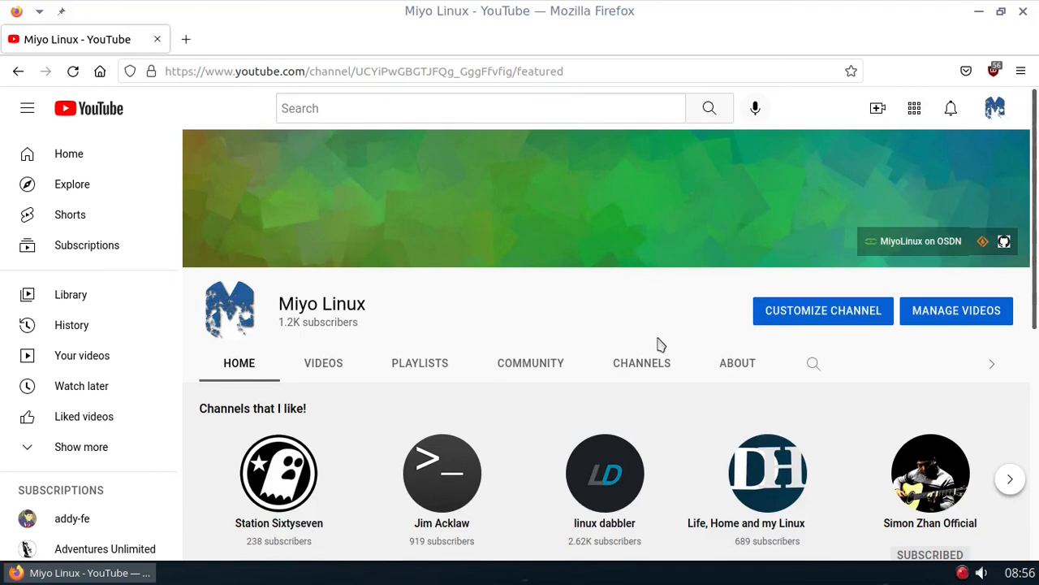
{"action": "left_click", "coordinate": [737, 364]}
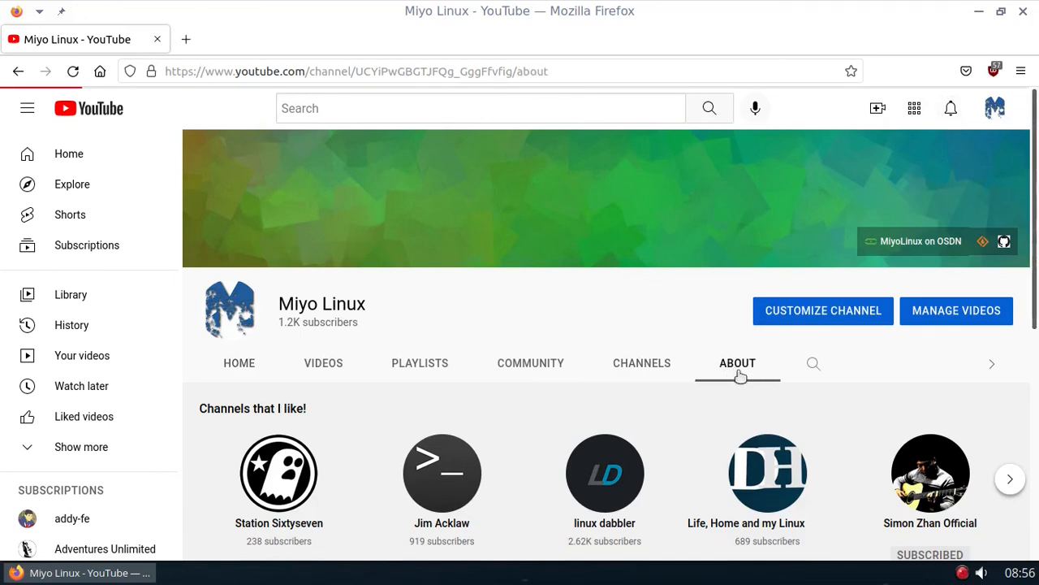
{"action": "scroll", "scroll_direction": "down", "scroll_amount": 3}
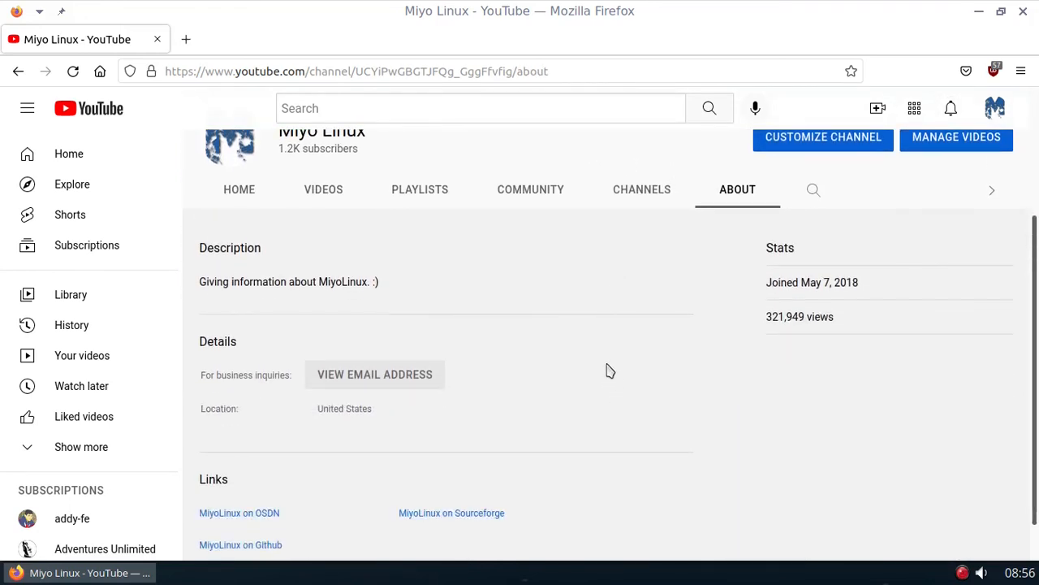
{"action": "mouse_move", "coordinate": [374, 374]}
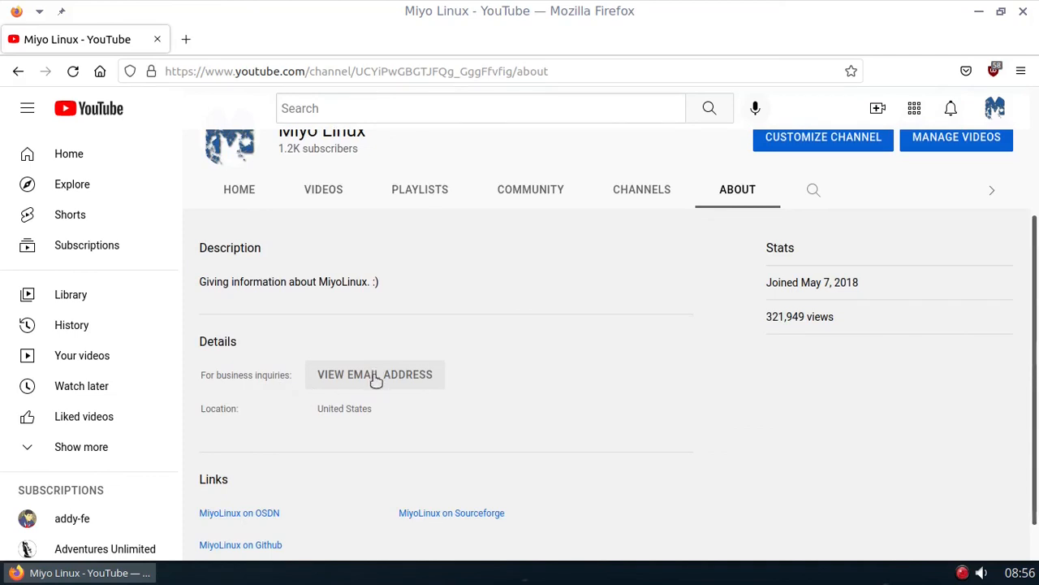
{"action": "mouse_move", "coordinate": [507, 380]}
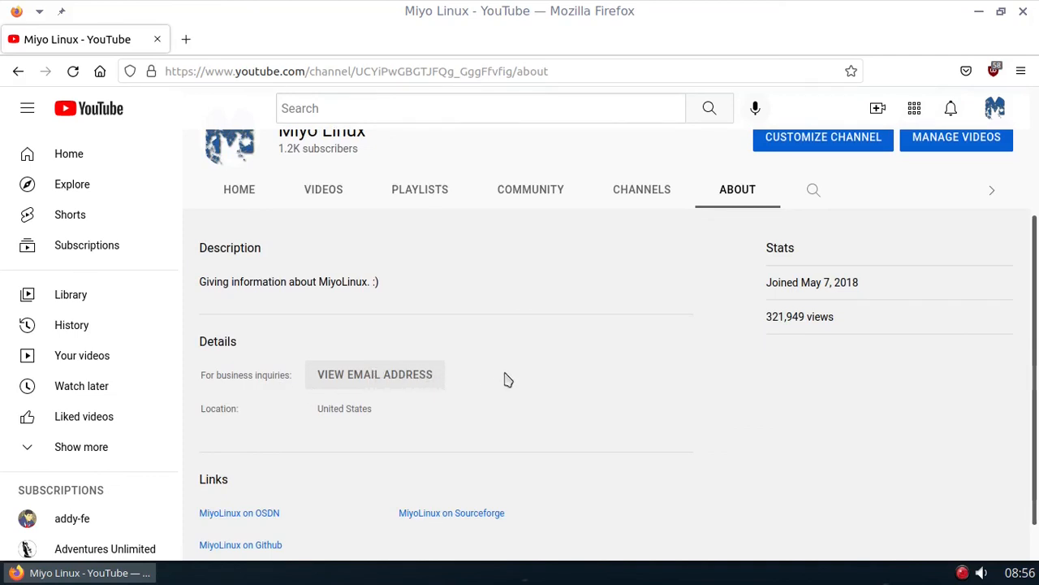
{"action": "mouse_move", "coordinate": [597, 414]}
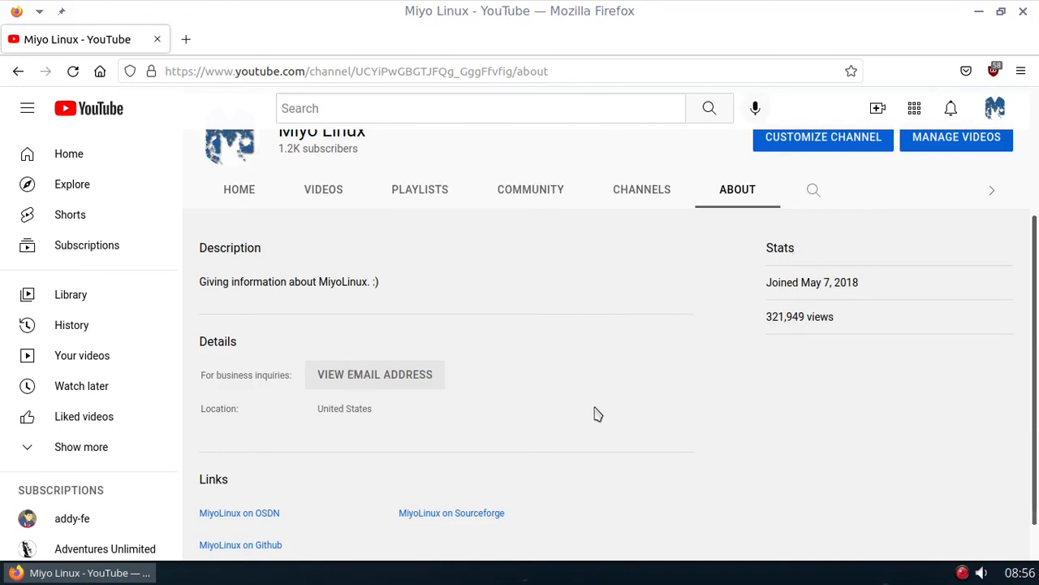
{"action": "mouse_move", "coordinate": [591, 413]}
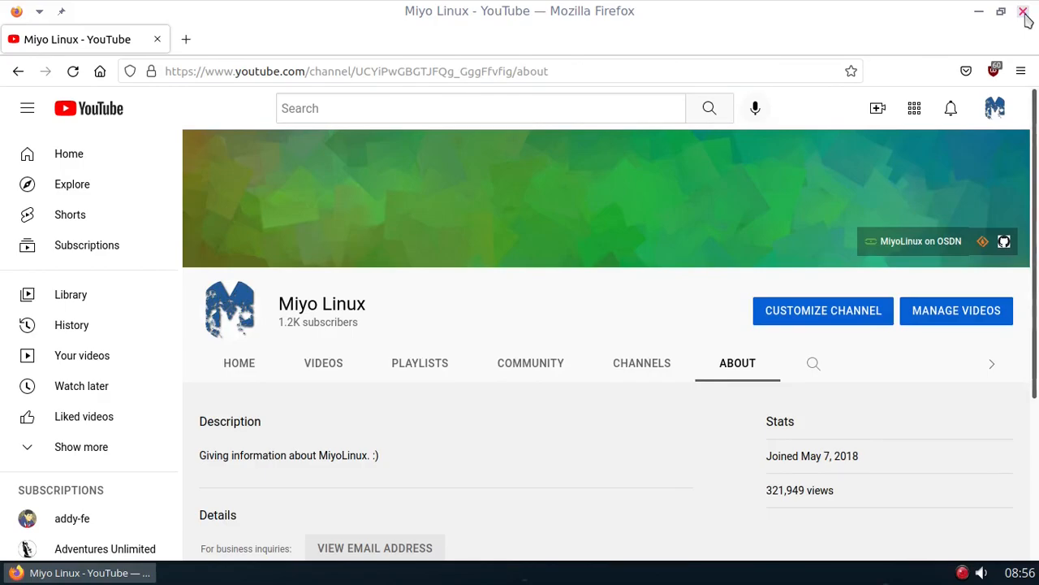
{"action": "left_click", "coordinate": [1023, 13]}
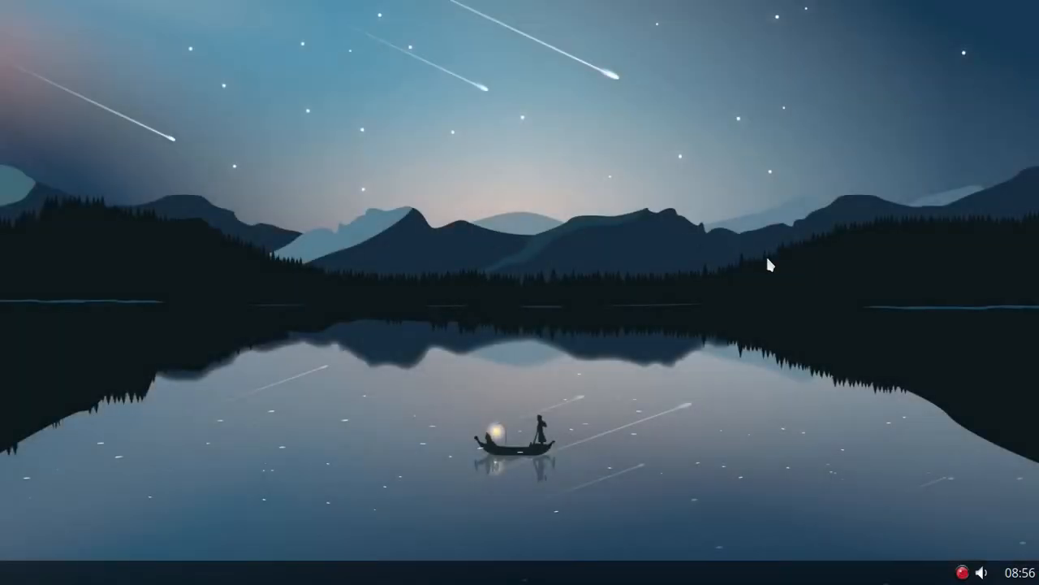